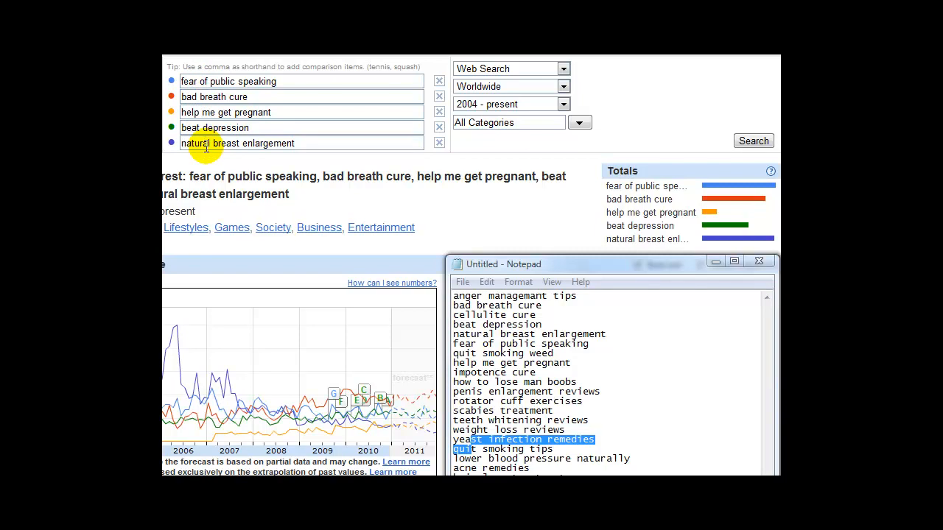
mouse_move(512, 118)
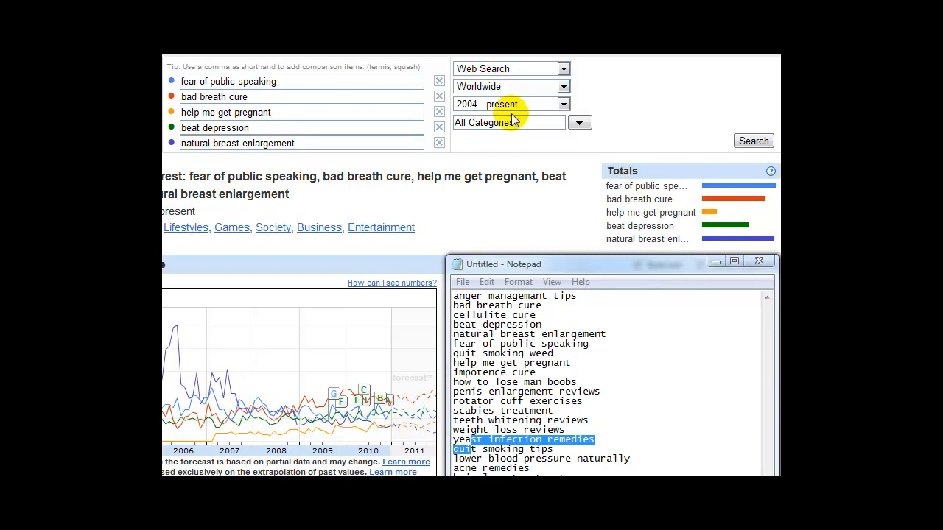
mouse_move(490, 89)
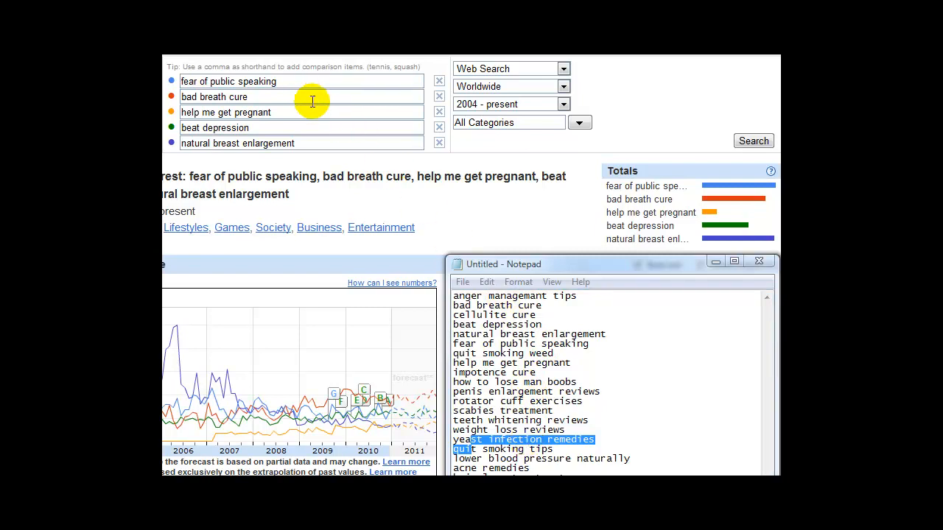
Bring the five-term trends comparison back in front of Notepad.
click(753, 141)
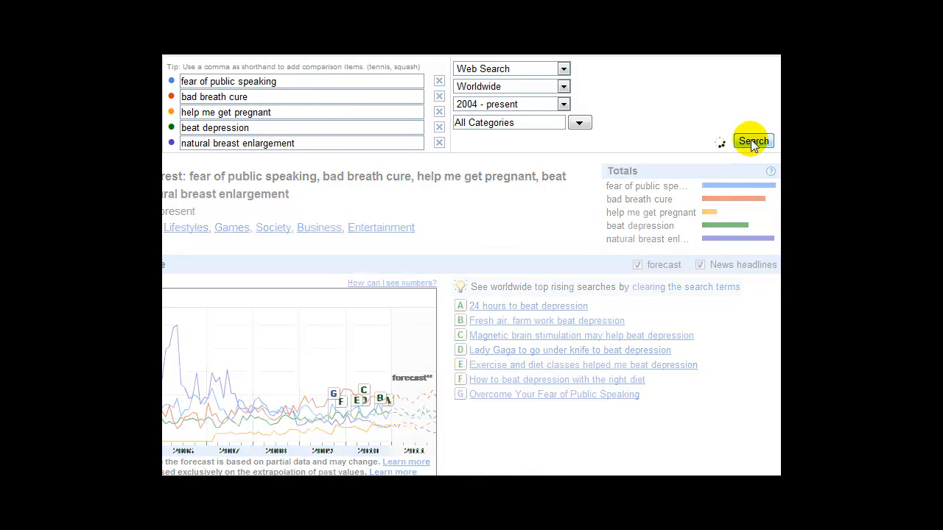
Swap the third term to 'impotence cure' and rerun the five-term comparison.
click(753, 140)
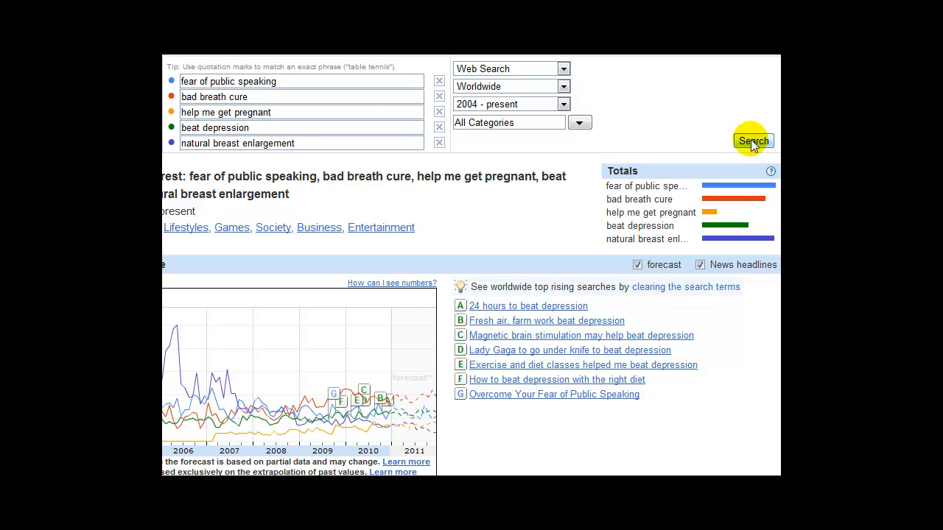
mouse_move(726, 184)
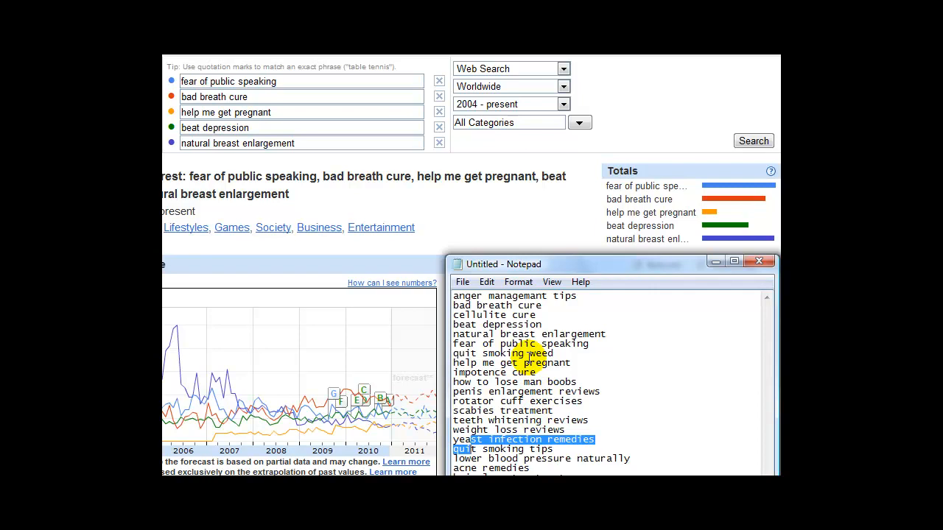
mouse_move(497, 313)
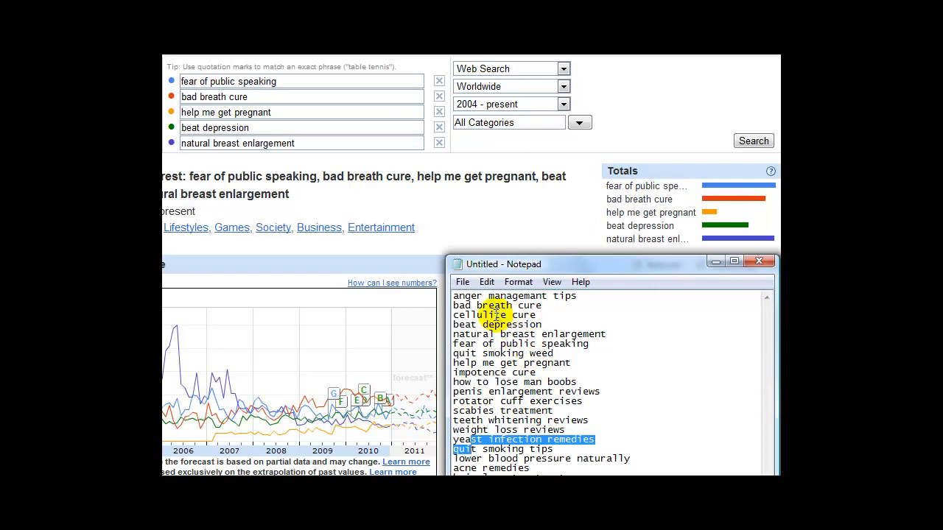
mouse_move(539, 369)
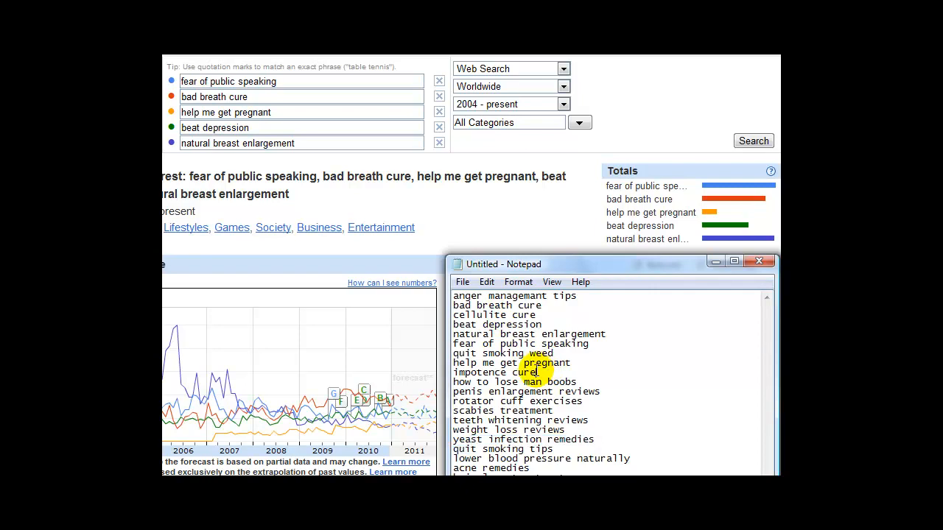
double_click(495, 372)
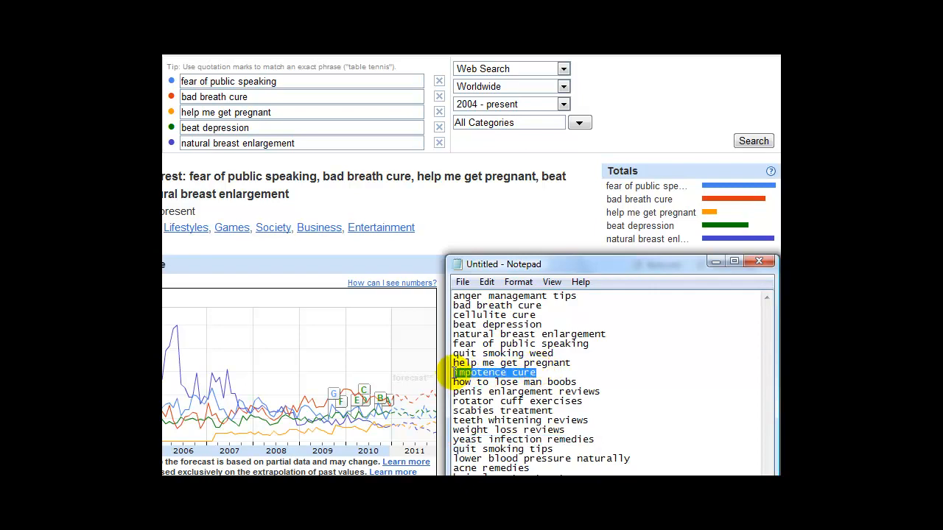
mouse_move(273, 223)
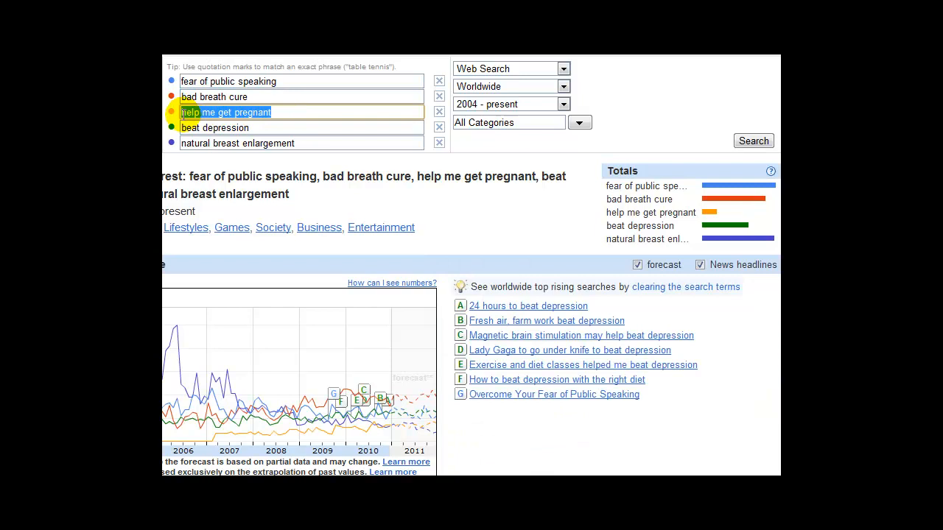
text(impotence cure)
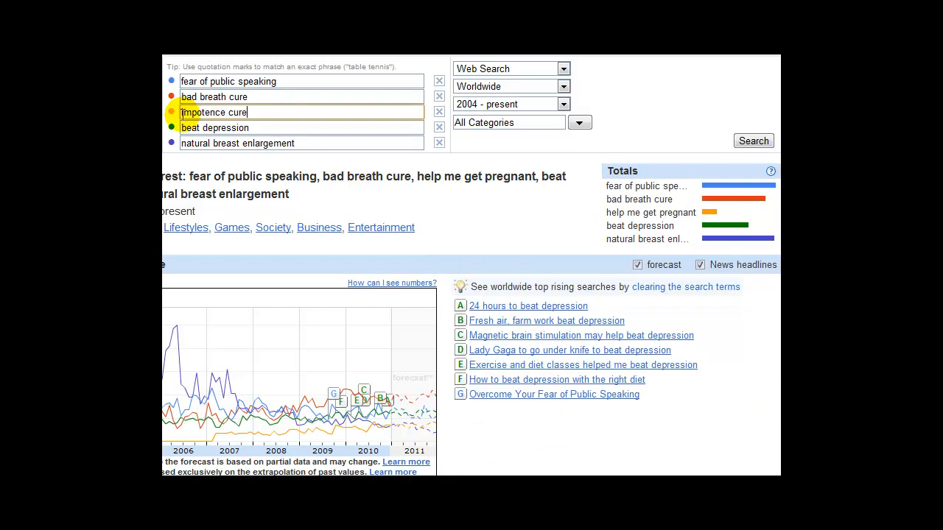
mouse_move(752, 141)
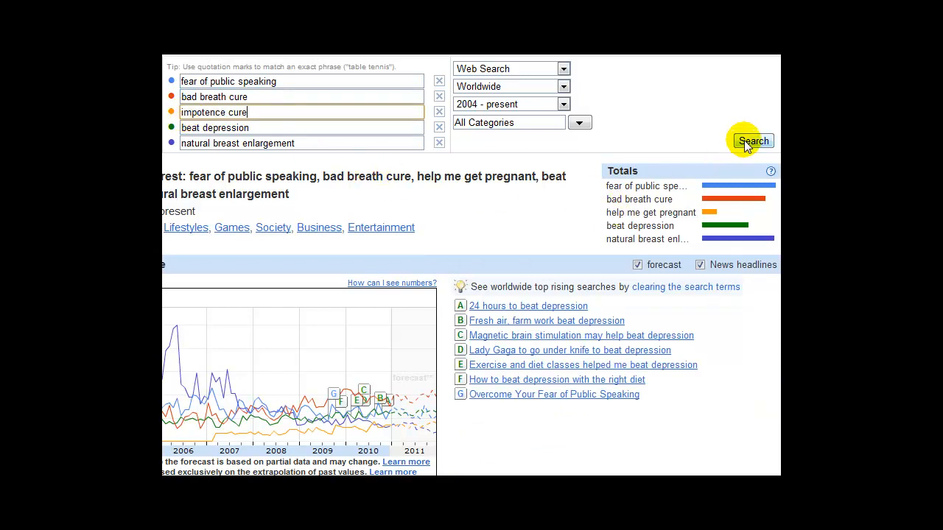
click(753, 141)
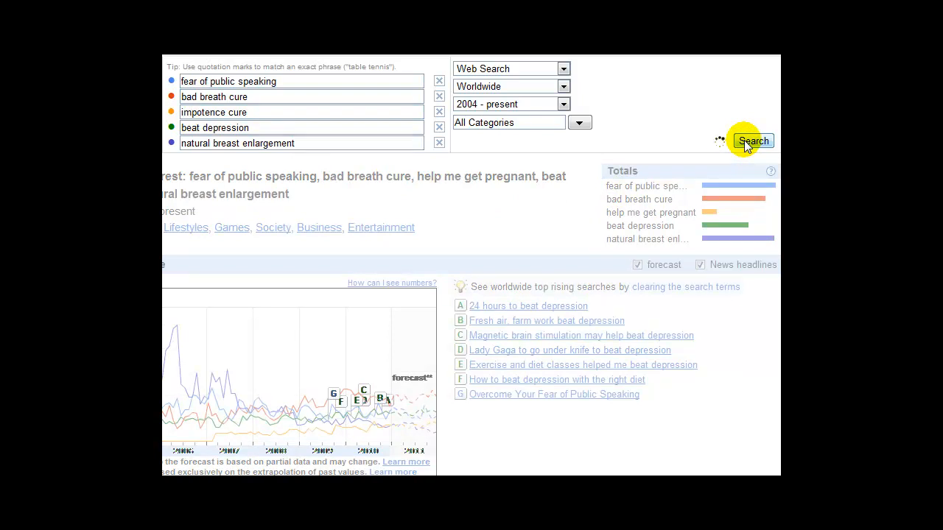
click(752, 140)
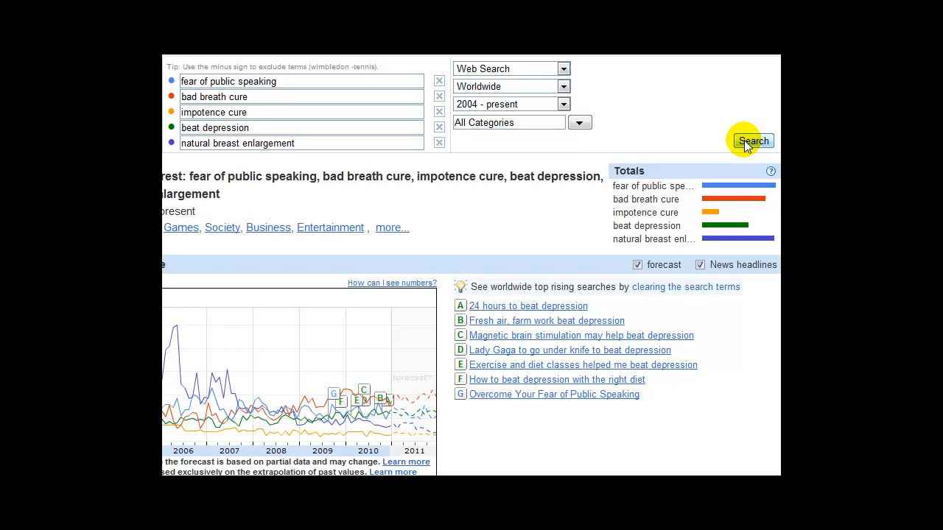
mouse_move(753, 141)
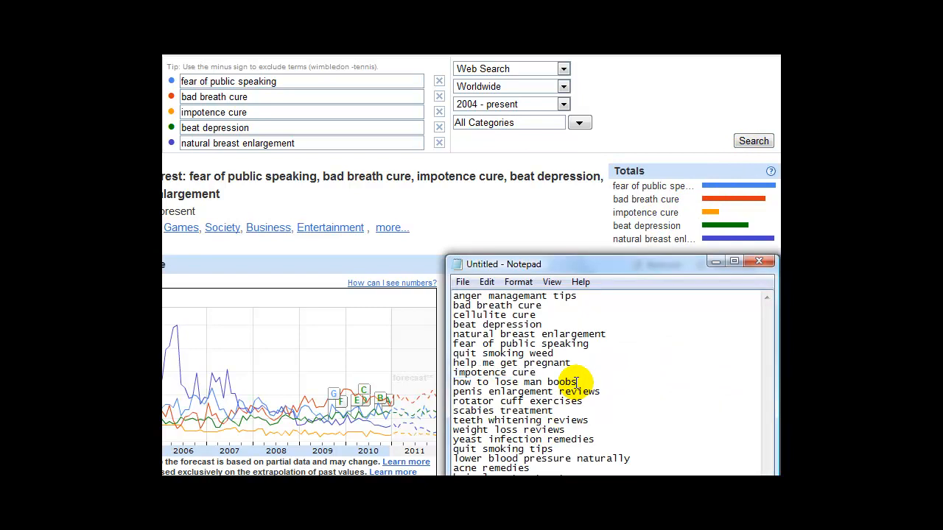
Make 'how to lose man boobs' the third term and rerun the comparison.
double_click(514, 382)
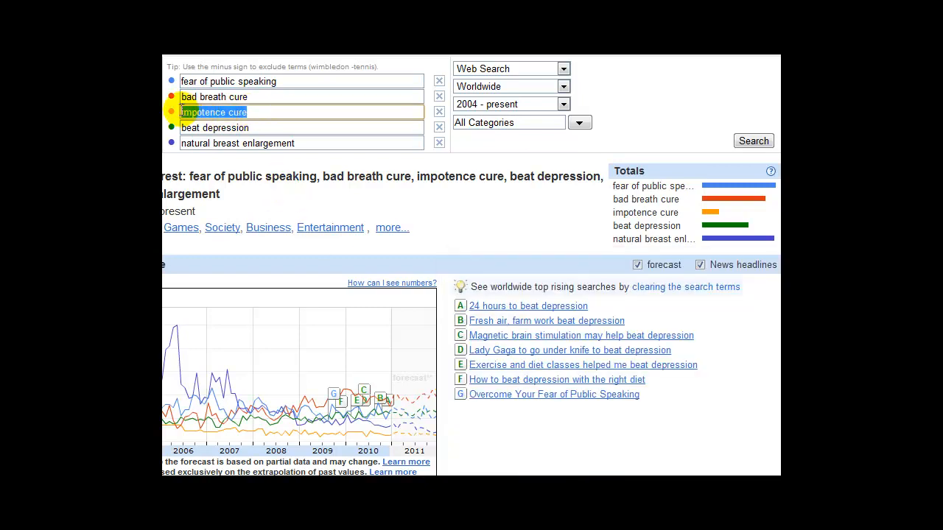
text(how to lose man boobs)
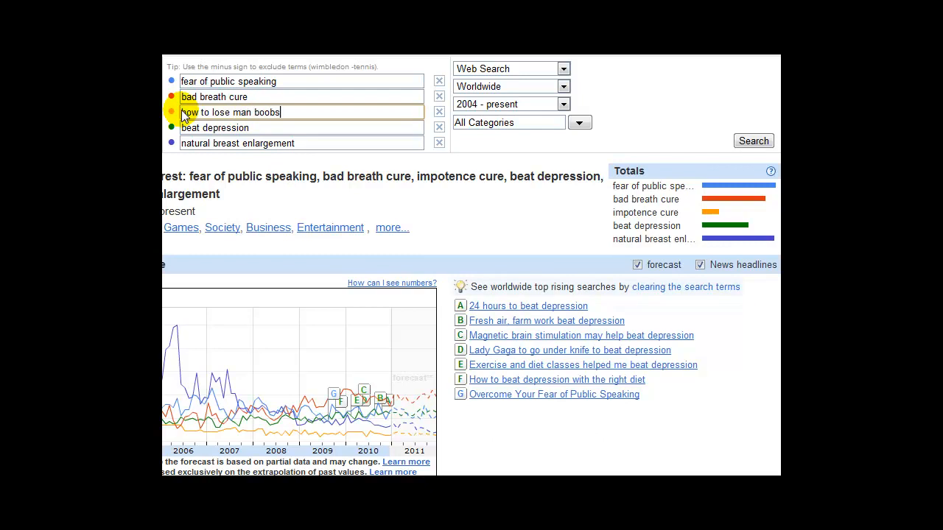
click(752, 141)
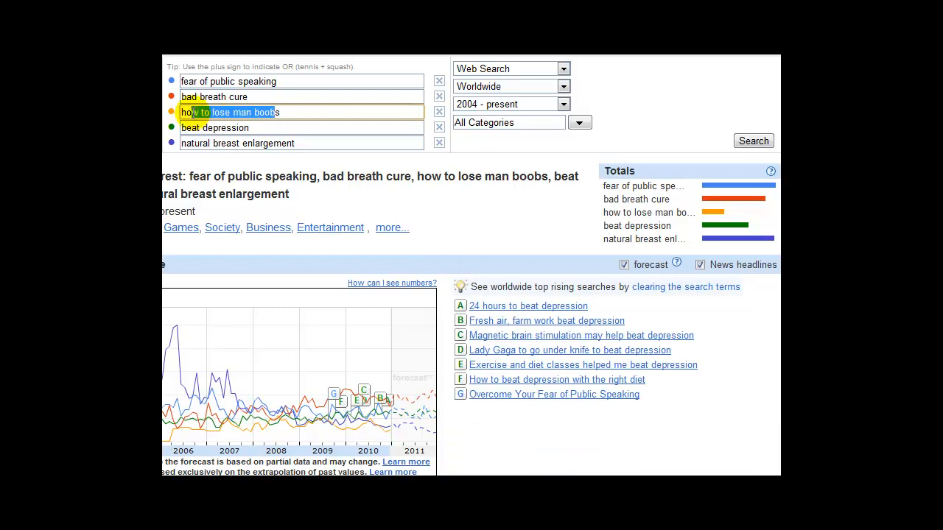
Replace the third term with 'penis enlargement reviews' and rerun the comparison.
click(283, 112)
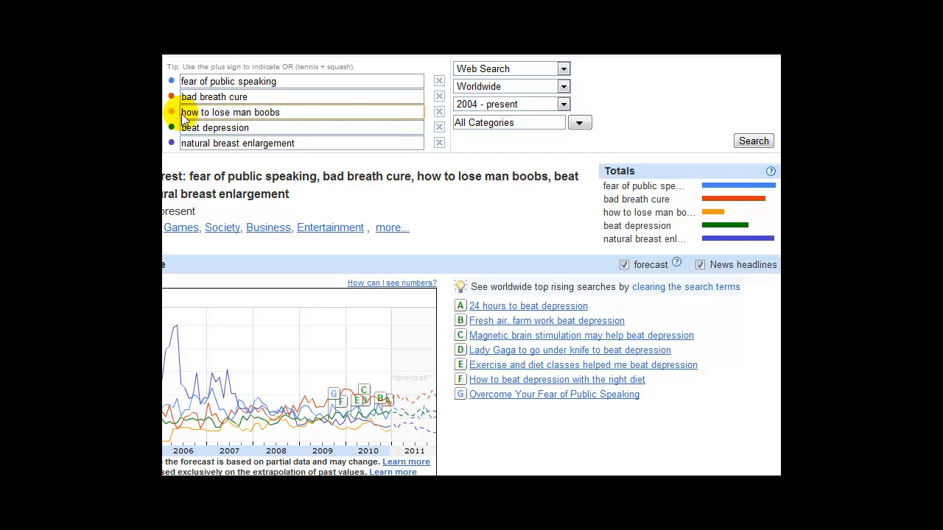
double_click(265, 112)
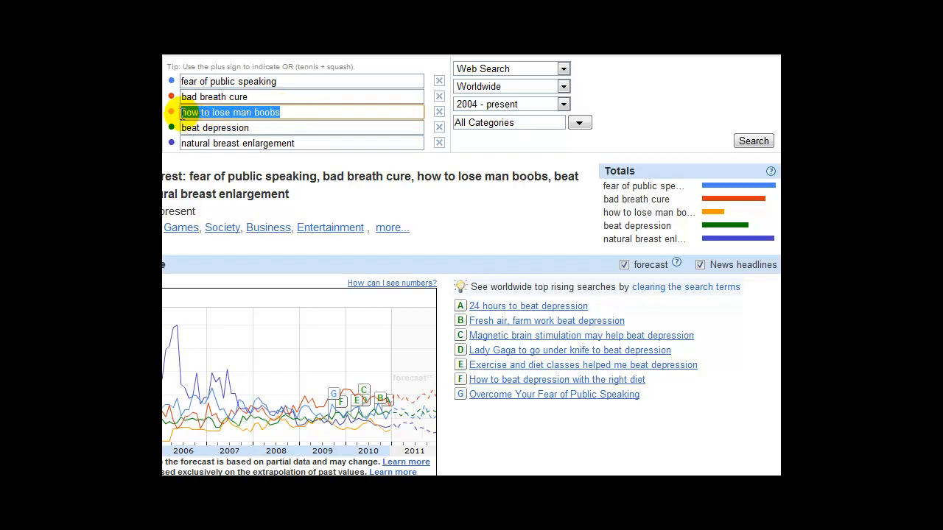
text(penis enlargement reviews)
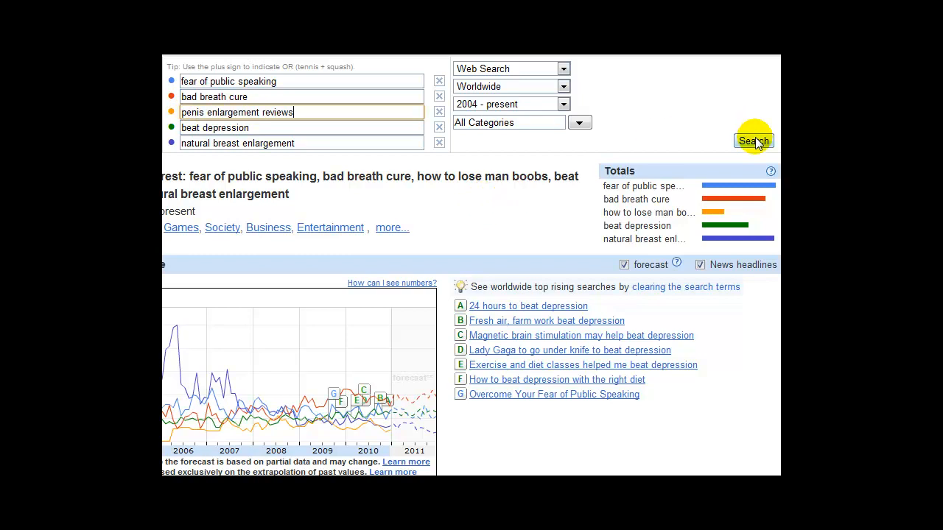
click(753, 141)
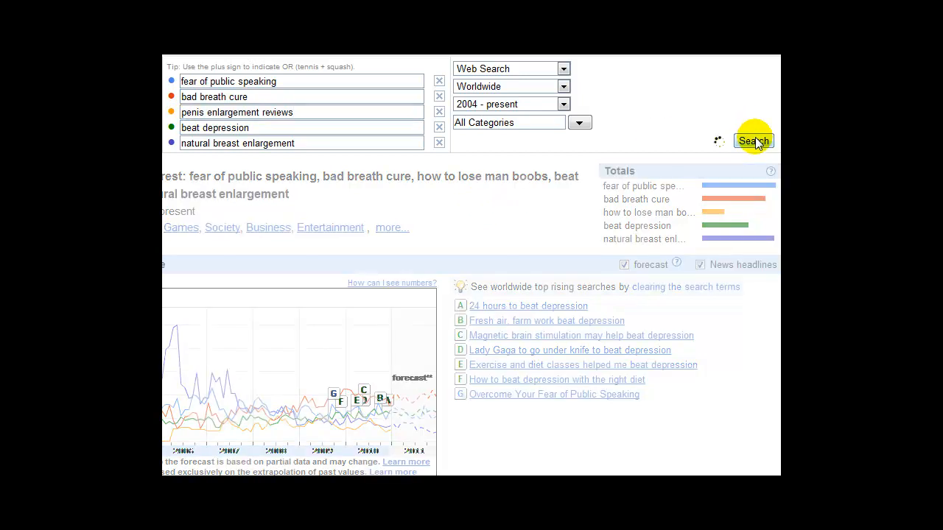
click(753, 141)
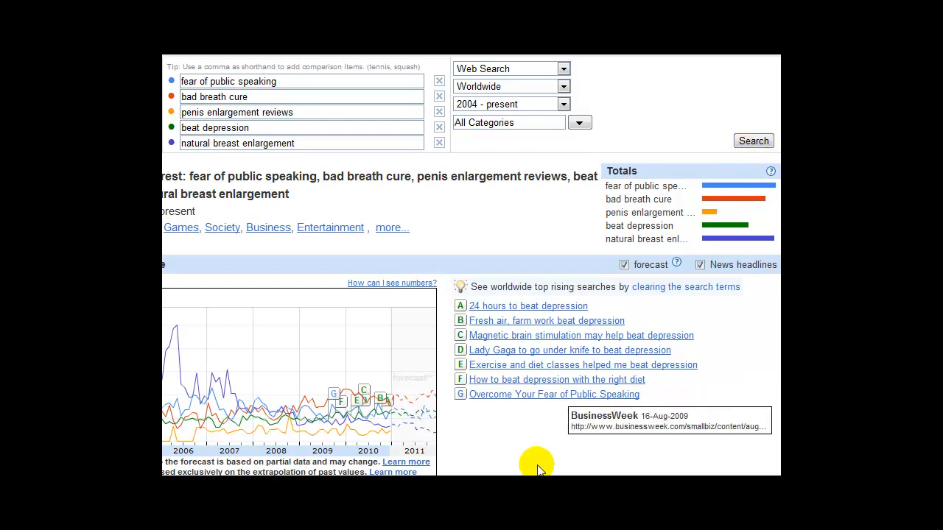
mouse_move(637, 213)
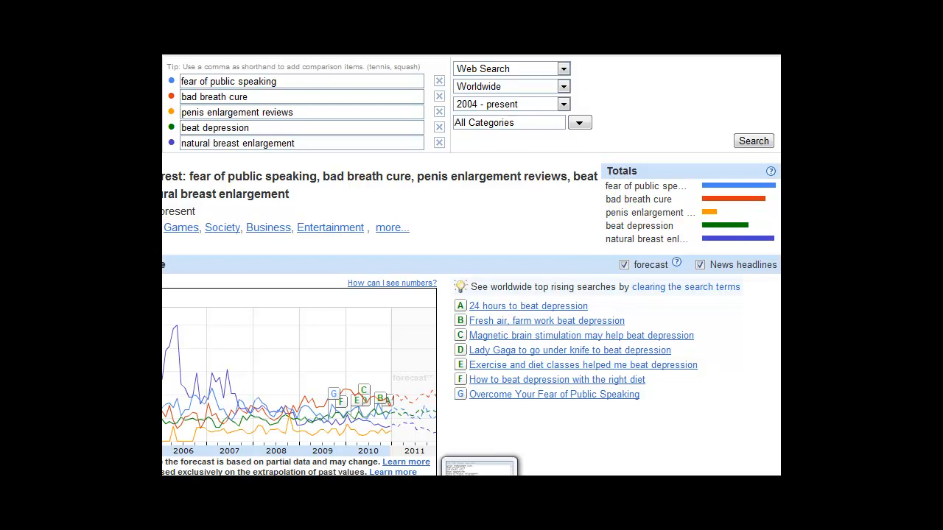
Make 'rotator cuff exercises' the third term and rerun the comparison.
click(480, 464)
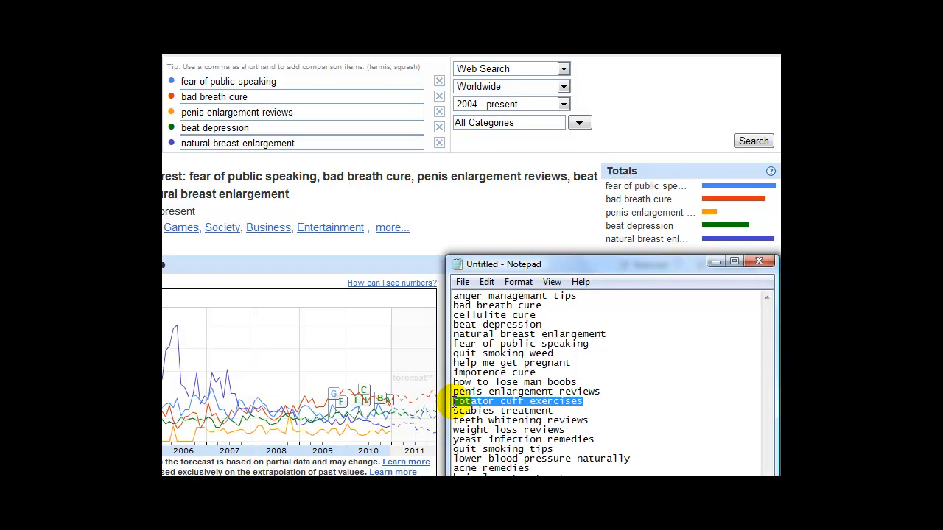
mouse_move(243, 154)
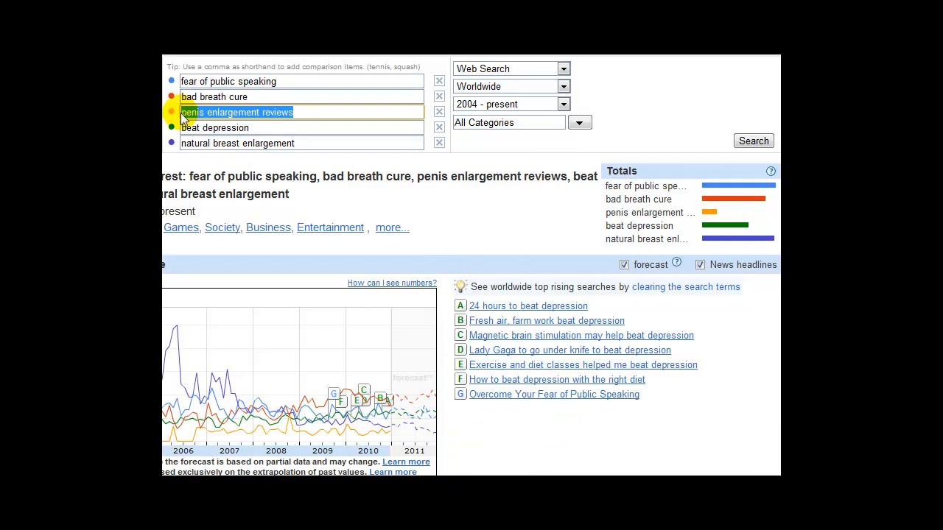
text(rotator cuff exercises)
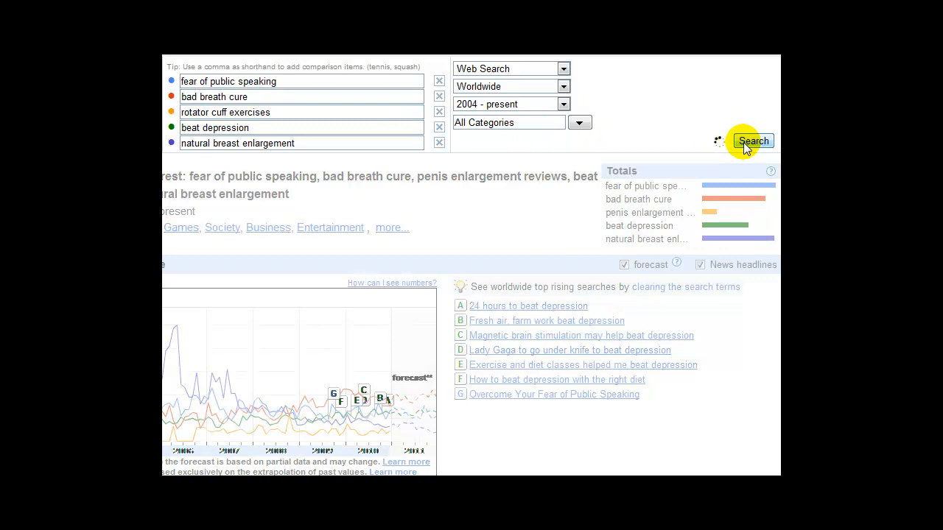
click(752, 141)
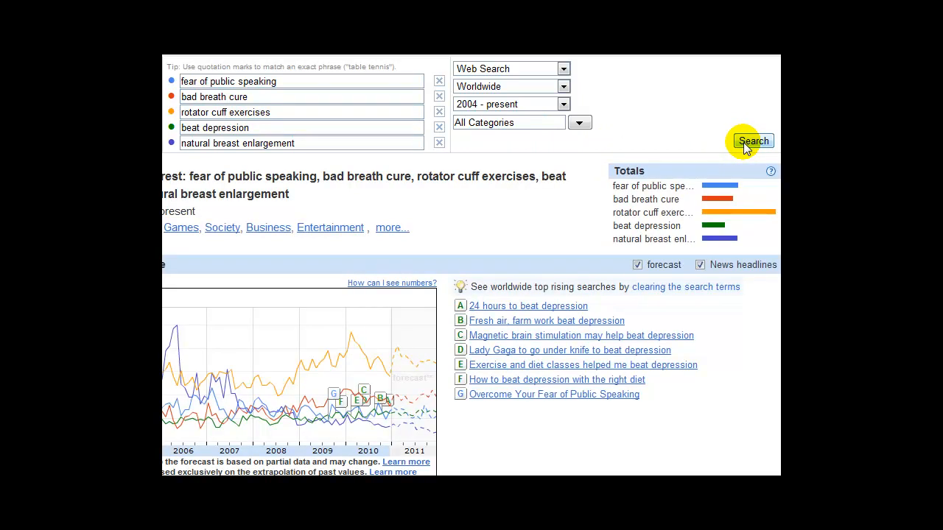
mouse_move(763, 221)
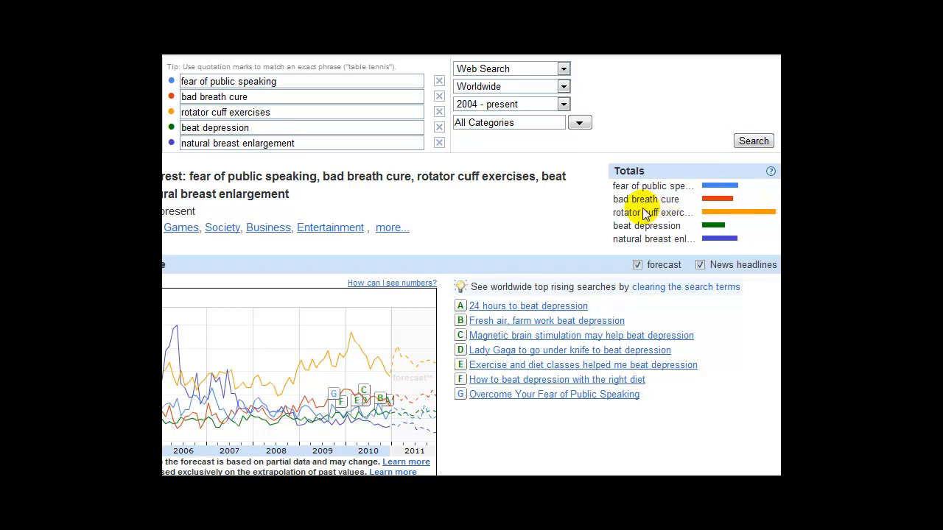
mouse_move(350, 343)
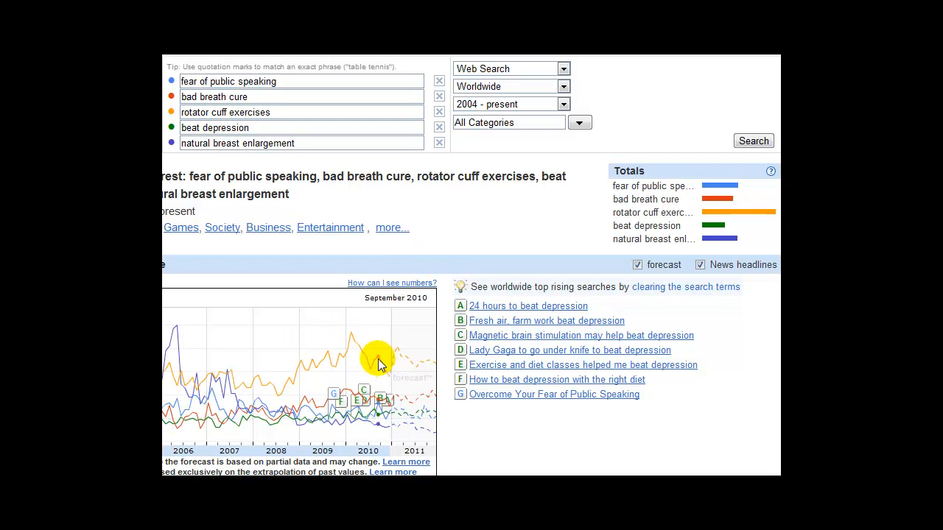
mouse_move(398, 350)
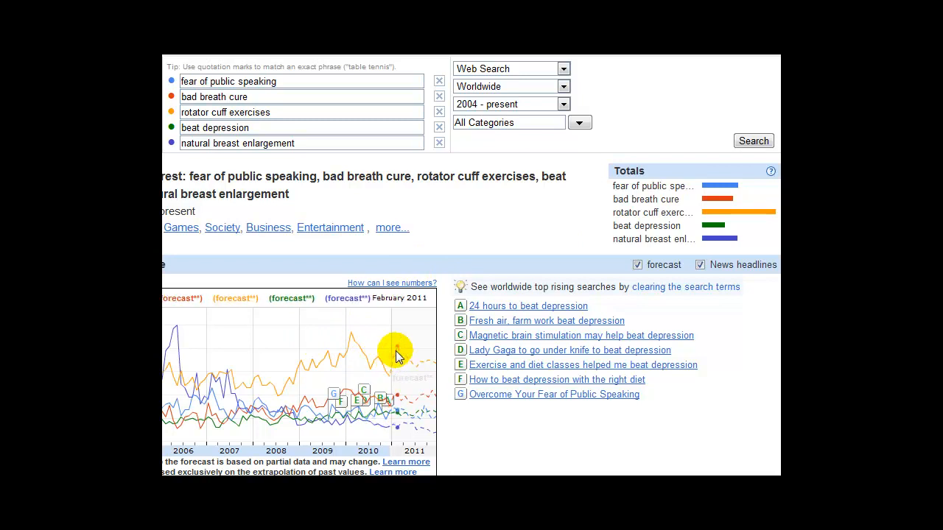
mouse_move(420, 367)
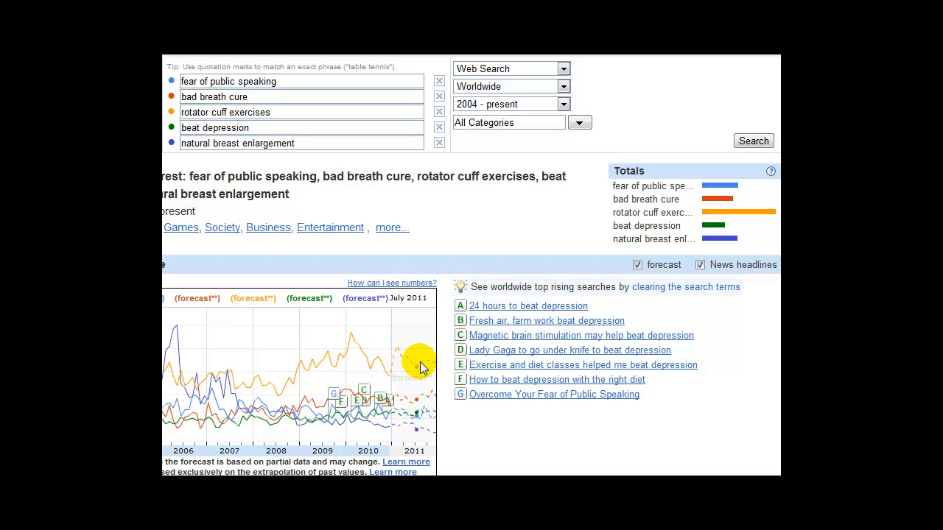
mouse_move(655, 251)
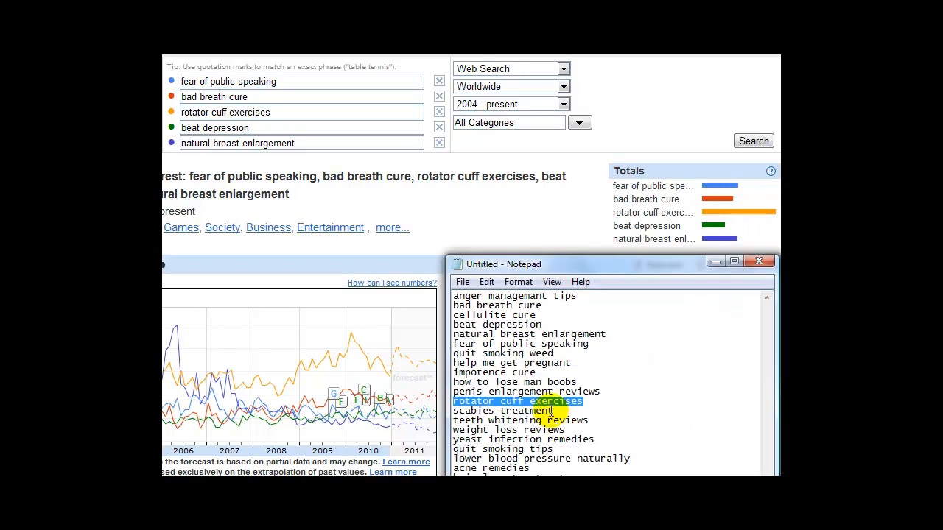
Replace the fourth term 'beat depression' with 'scabies treatment' and rerun the comparison.
double_click(528, 410)
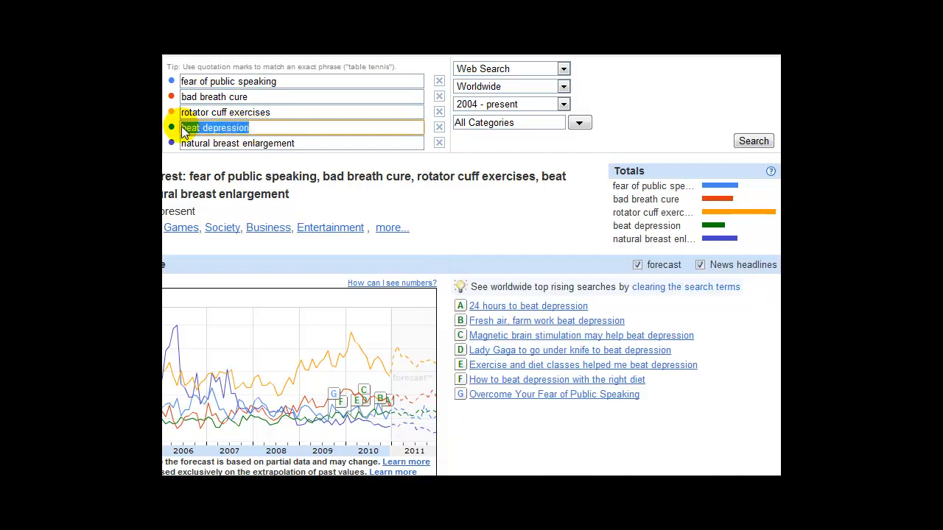
text(scabies treatment)
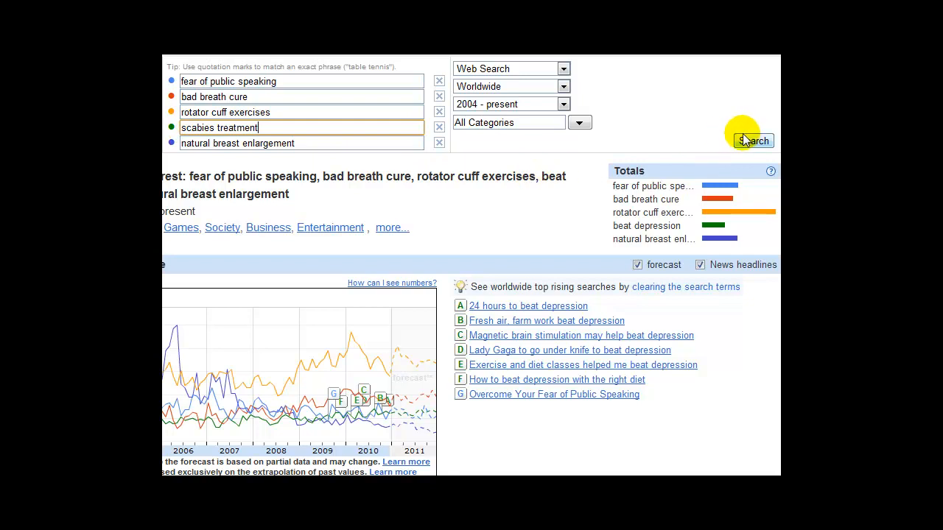
click(752, 141)
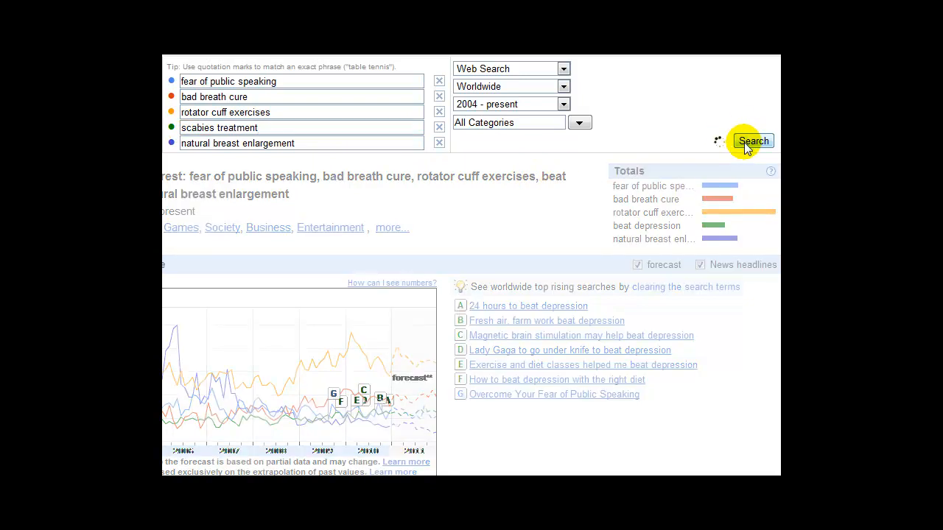
click(753, 140)
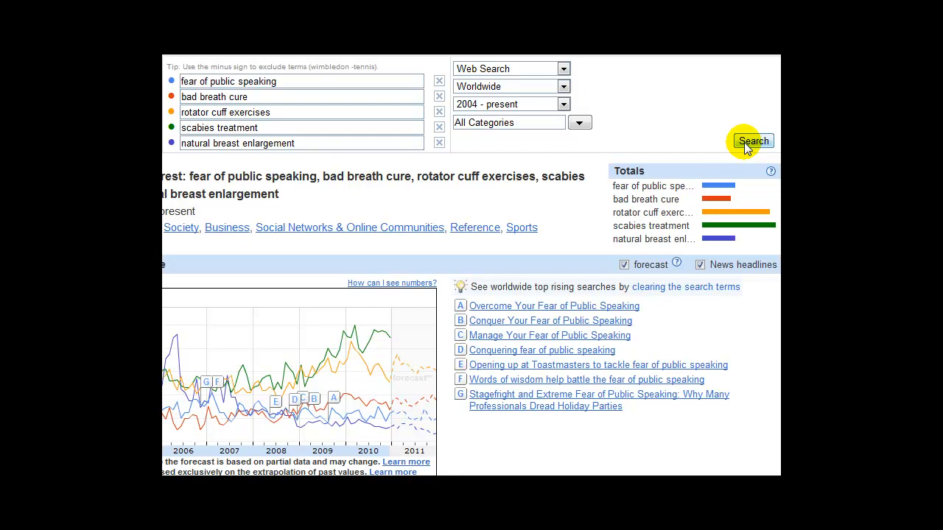
mouse_move(774, 232)
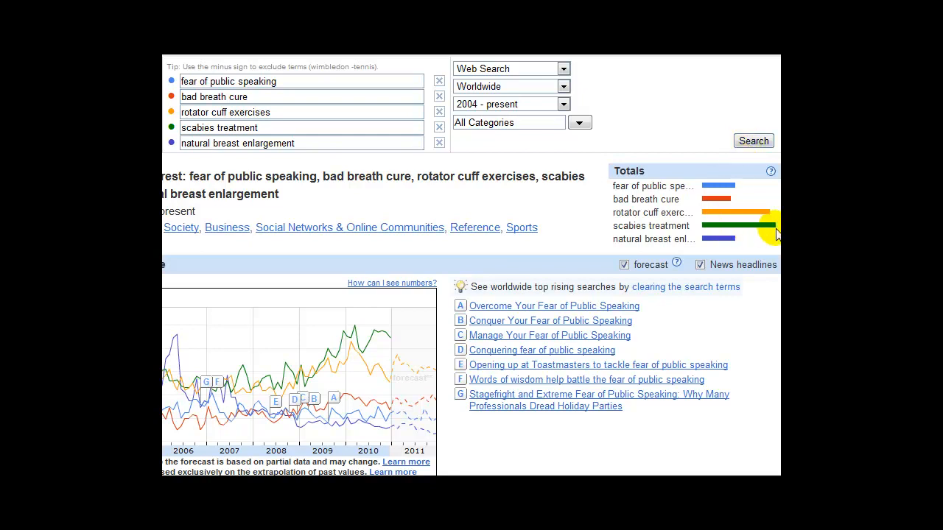
mouse_move(626, 226)
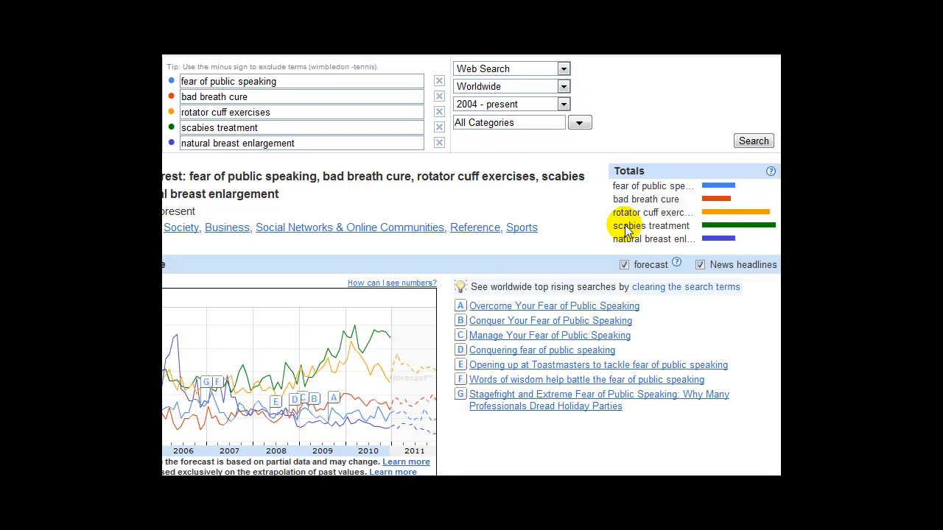
mouse_move(625, 199)
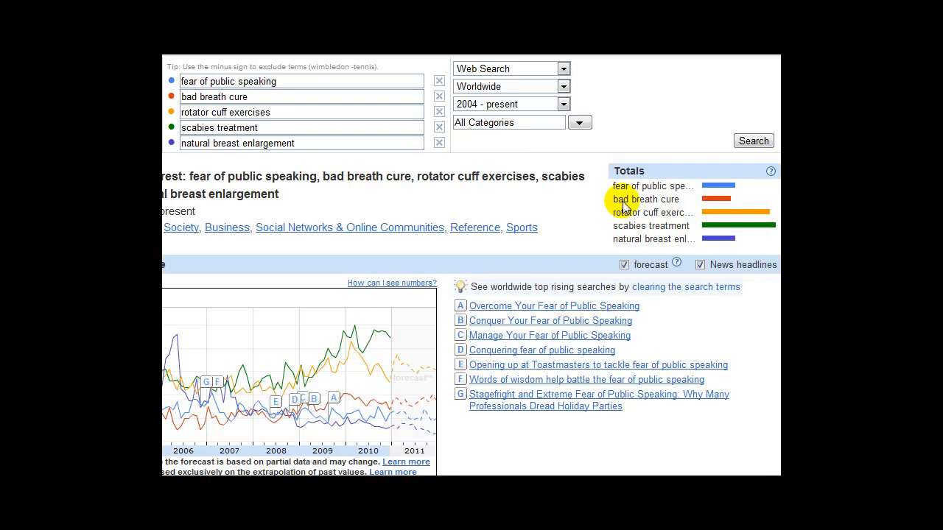
mouse_move(634, 231)
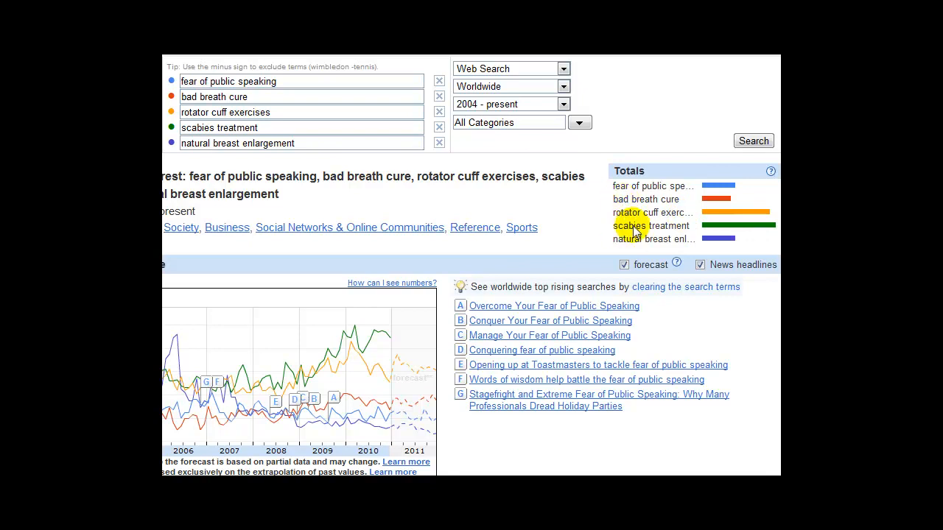
mouse_move(680, 233)
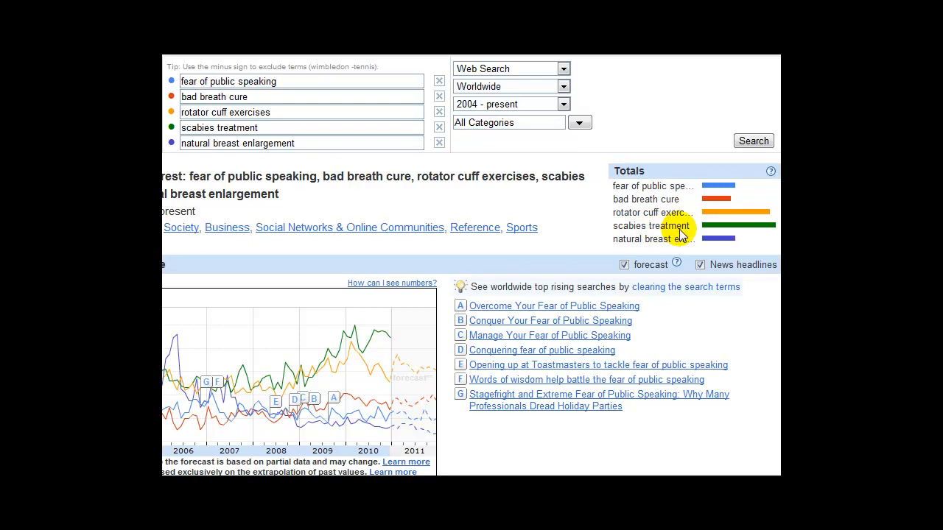
mouse_move(647, 231)
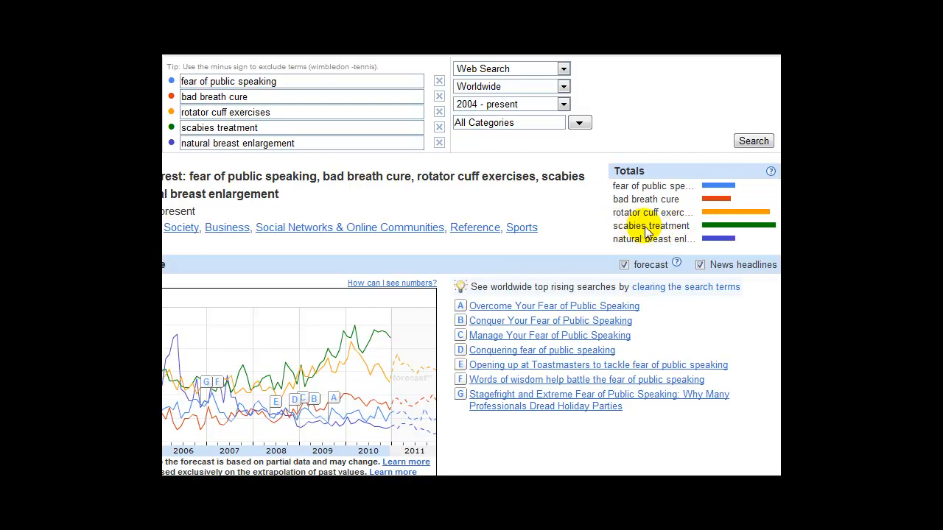
mouse_move(688, 230)
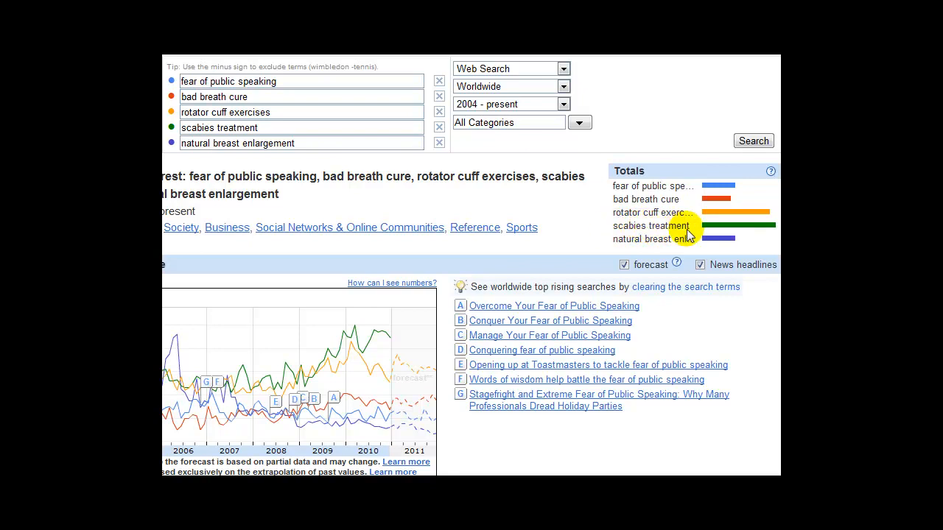
mouse_move(636, 186)
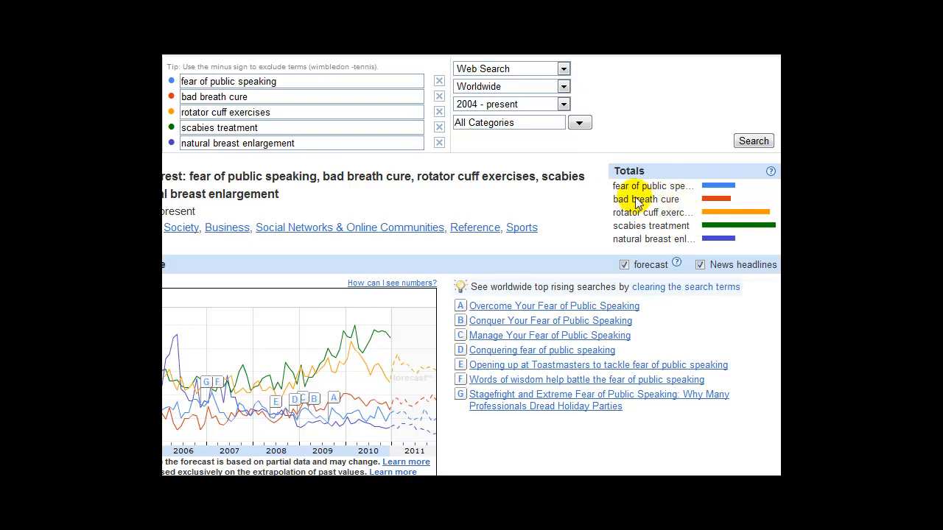
mouse_move(692, 218)
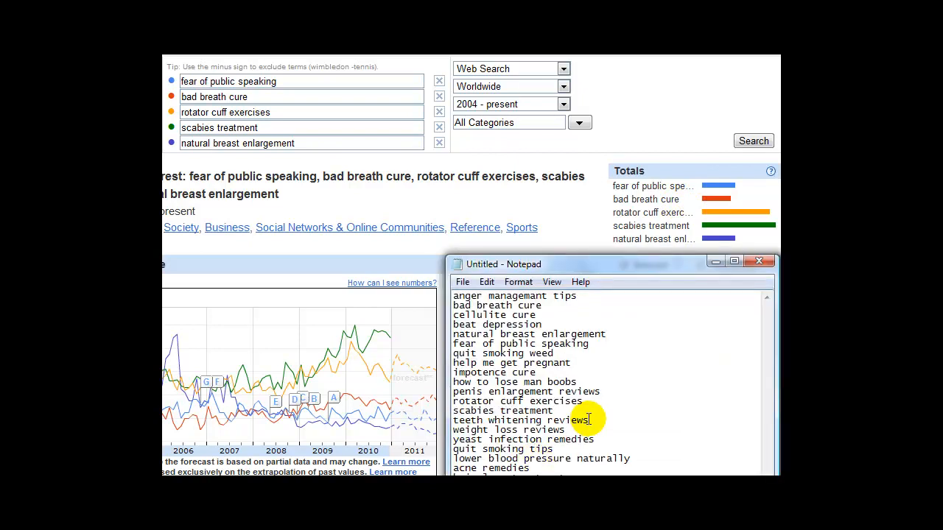
Replace the second term 'bad breath cure' with 'teeth whitening reviews' and chart the five terms.
double_click(521, 420)
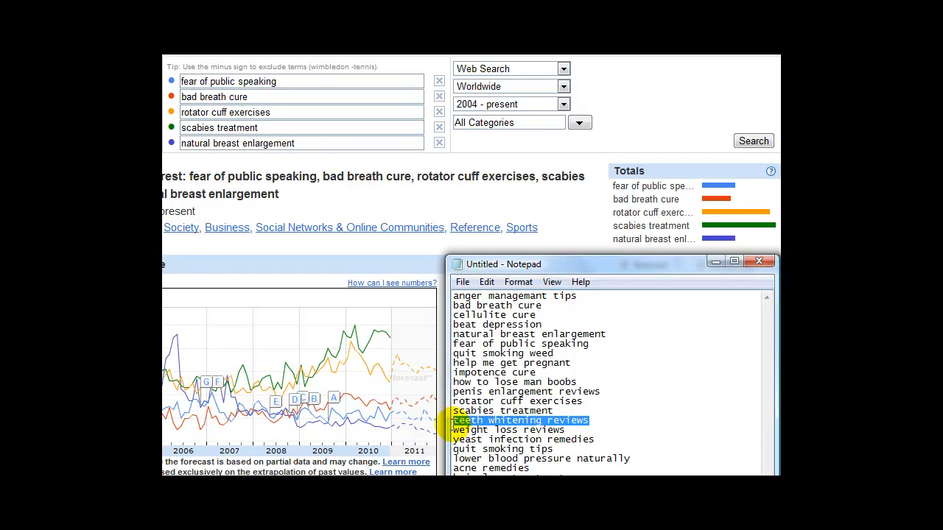
mouse_move(304, 265)
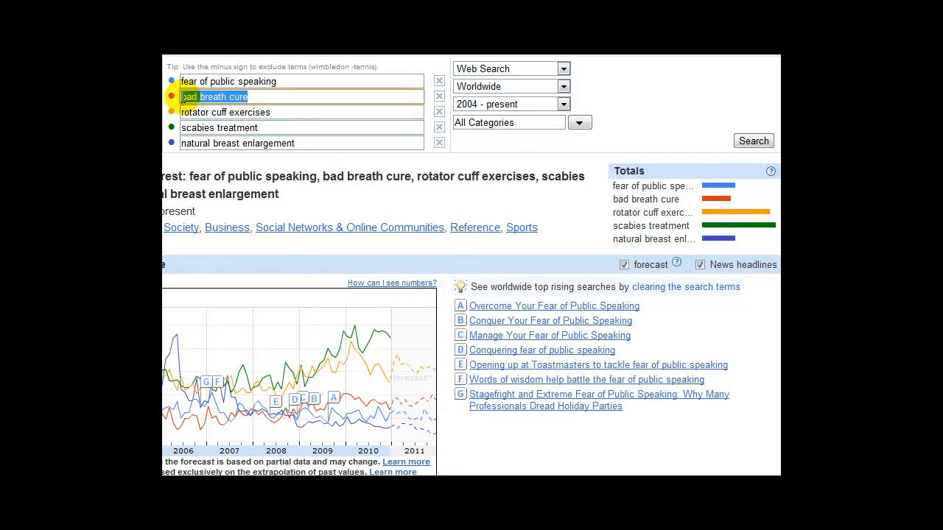
text(teeth whitening reviews)
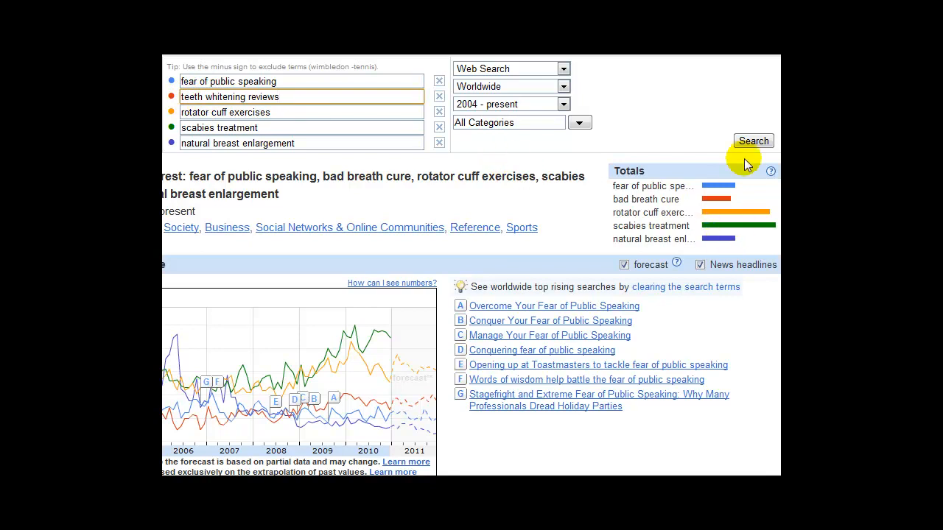
click(753, 141)
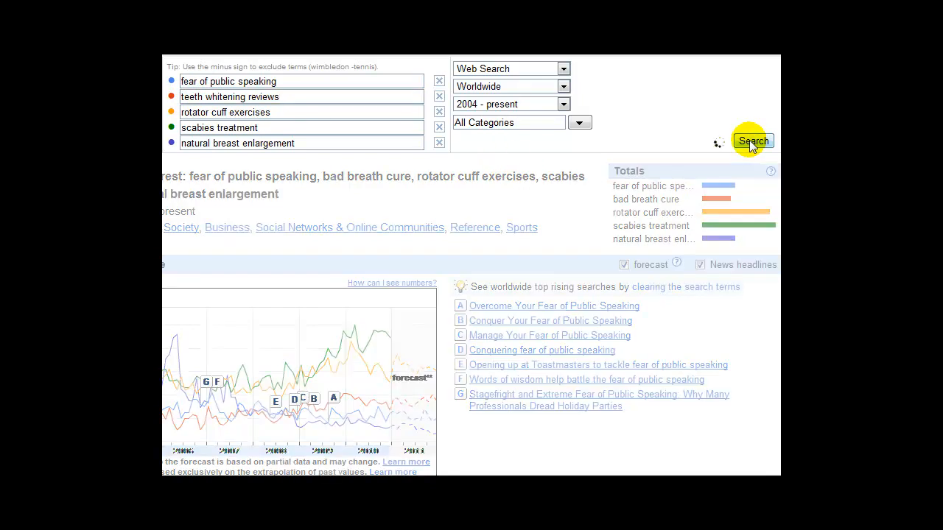
click(752, 140)
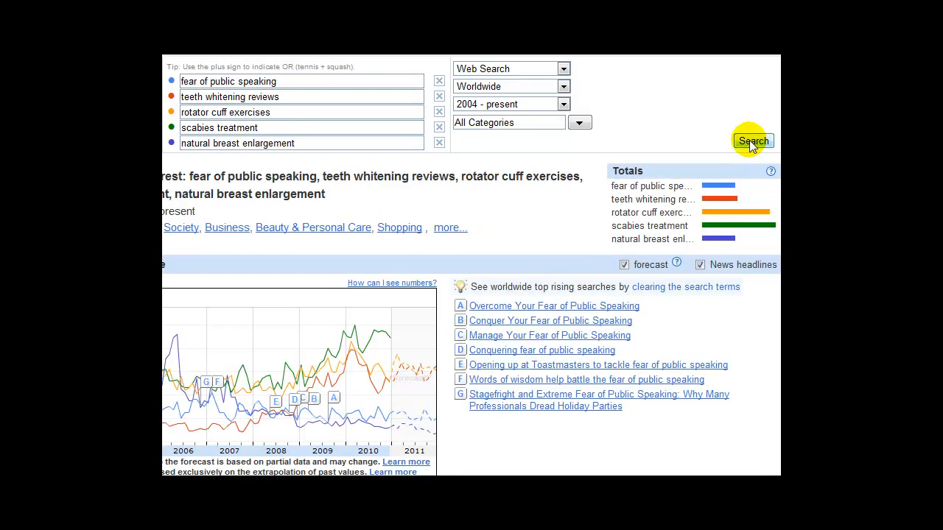
mouse_move(740, 219)
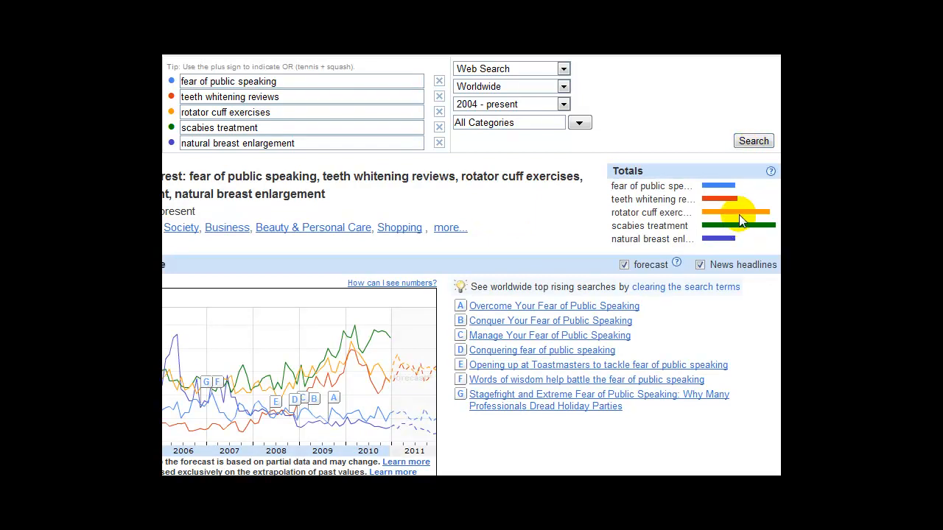
mouse_move(768, 232)
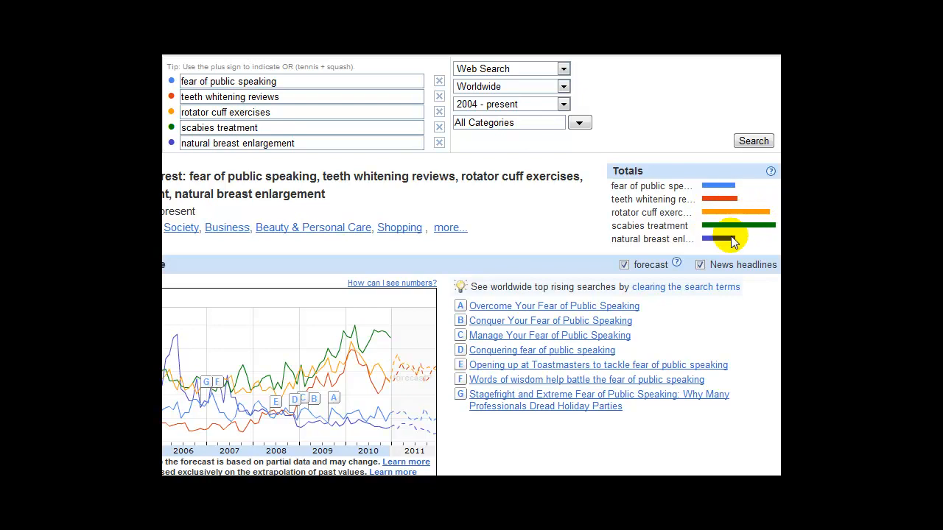
mouse_move(571, 295)
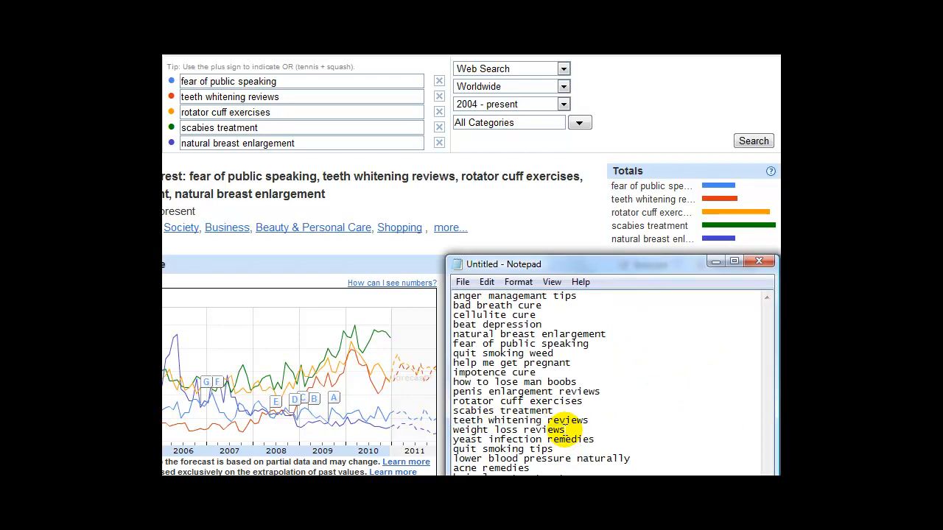
Replace the fifth term 'natural breast enlargement' with 'weight loss reviews' and rerun the comparison.
double_click(508, 429)
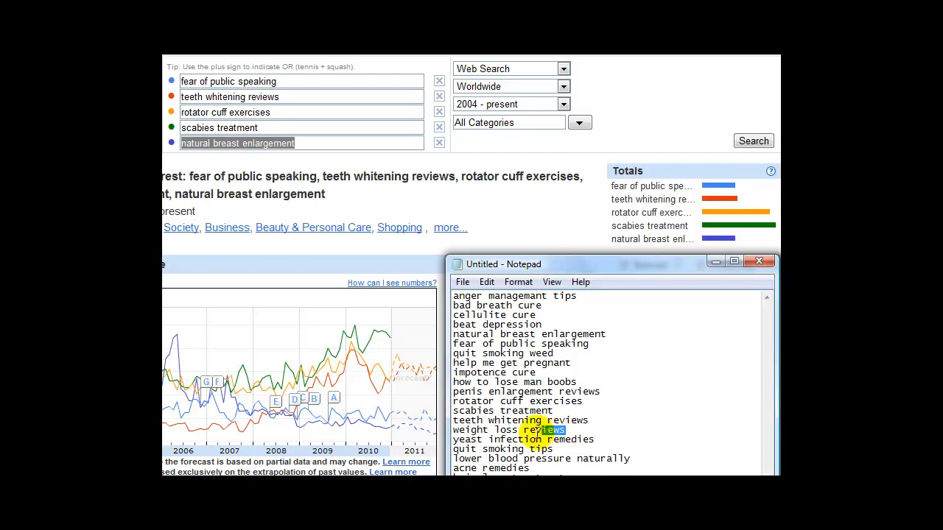
double_click(508, 429)
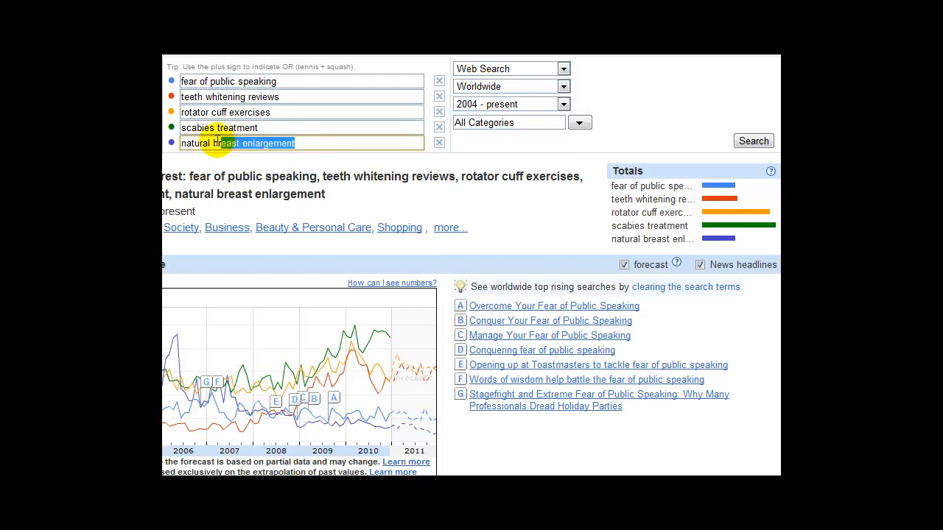
text(weight loss reviews)
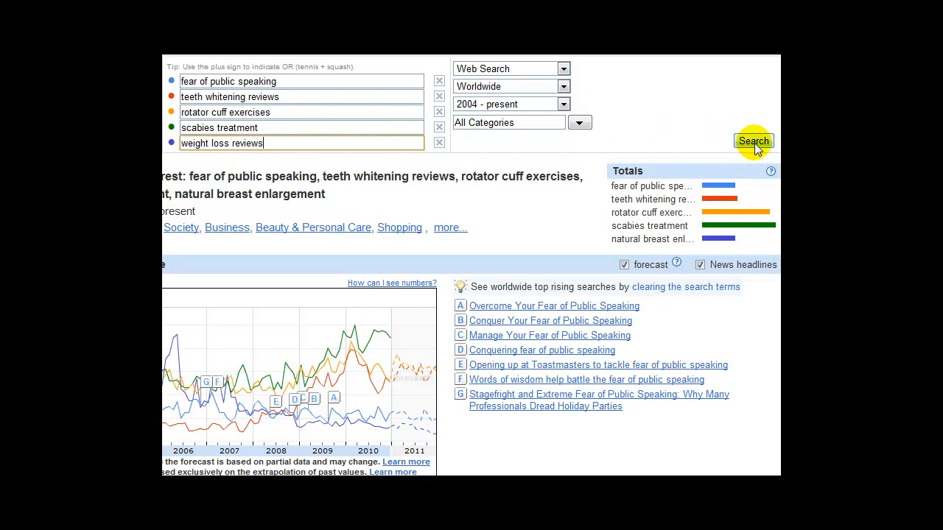
click(752, 140)
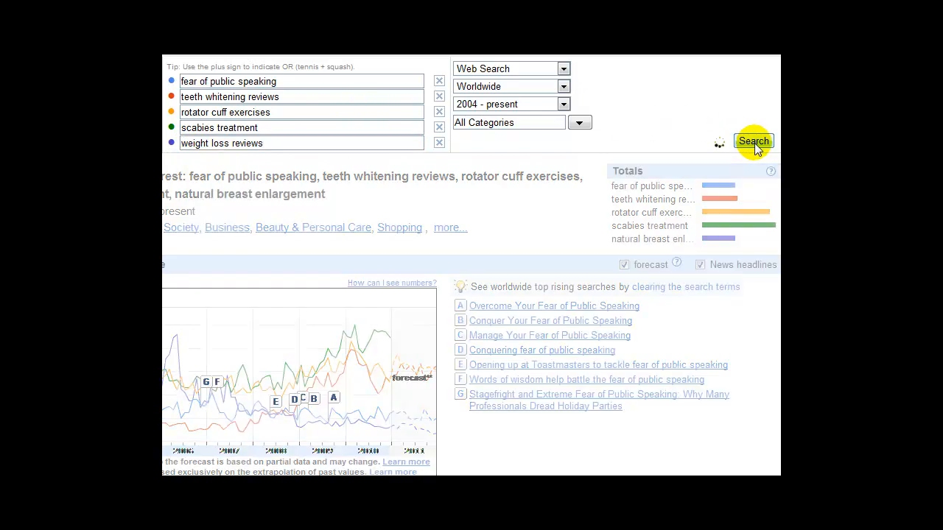
click(752, 141)
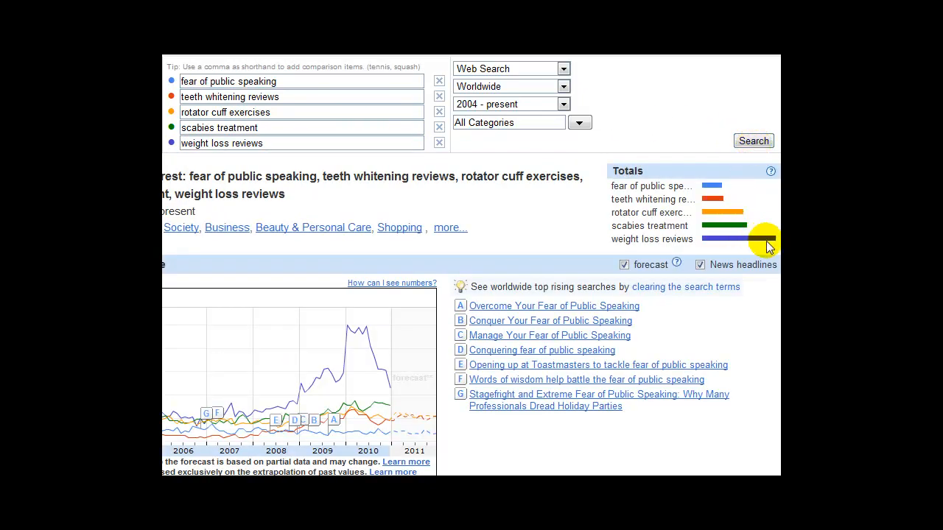
mouse_move(626, 243)
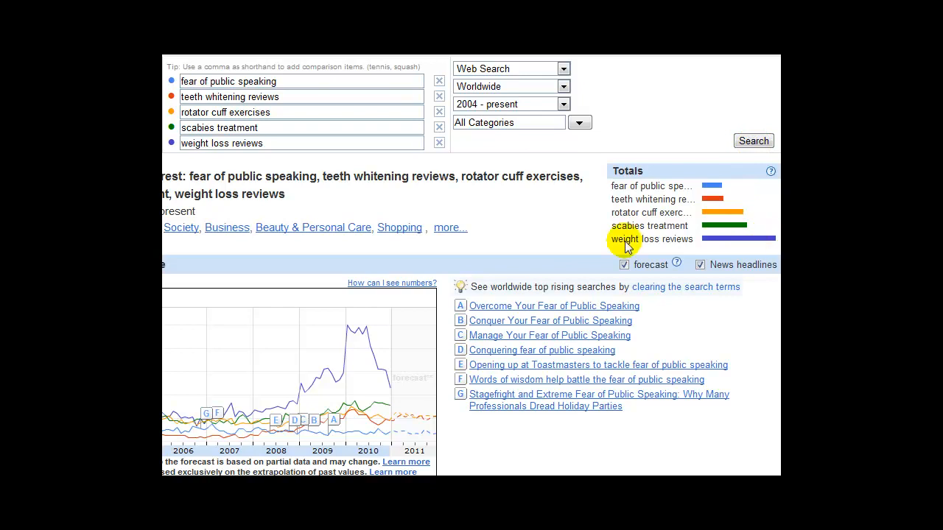
mouse_move(347, 325)
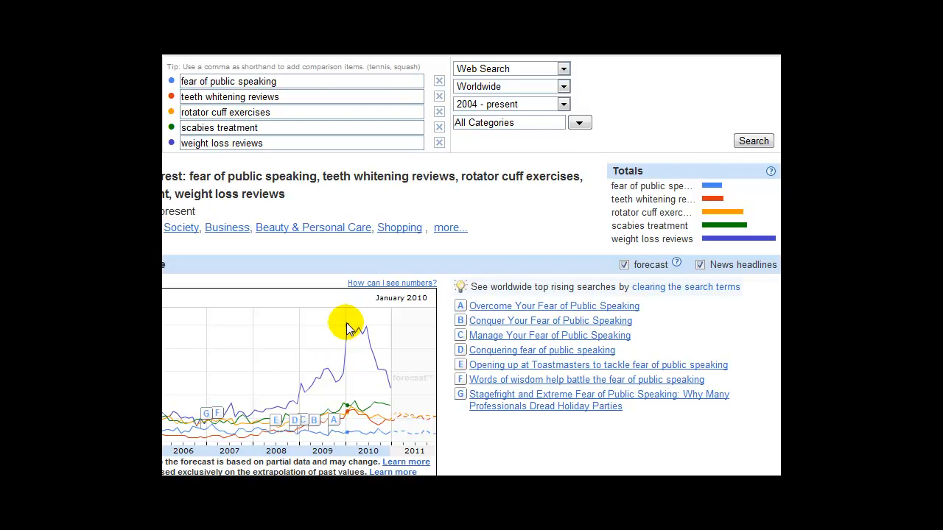
mouse_move(363, 329)
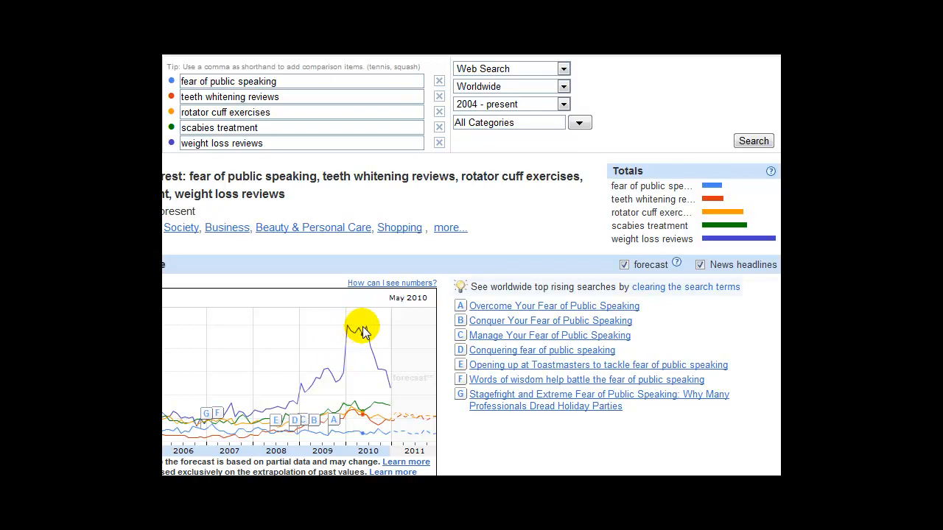
mouse_move(381, 379)
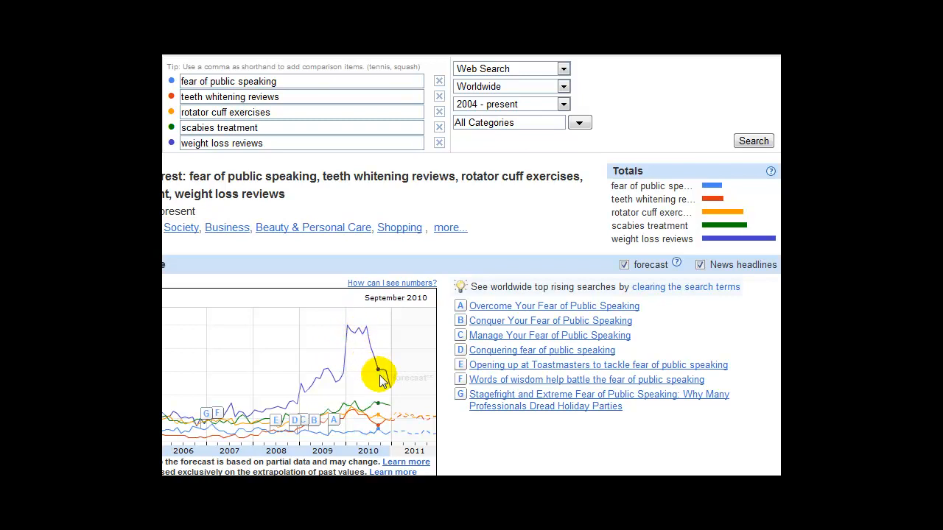
mouse_move(391, 394)
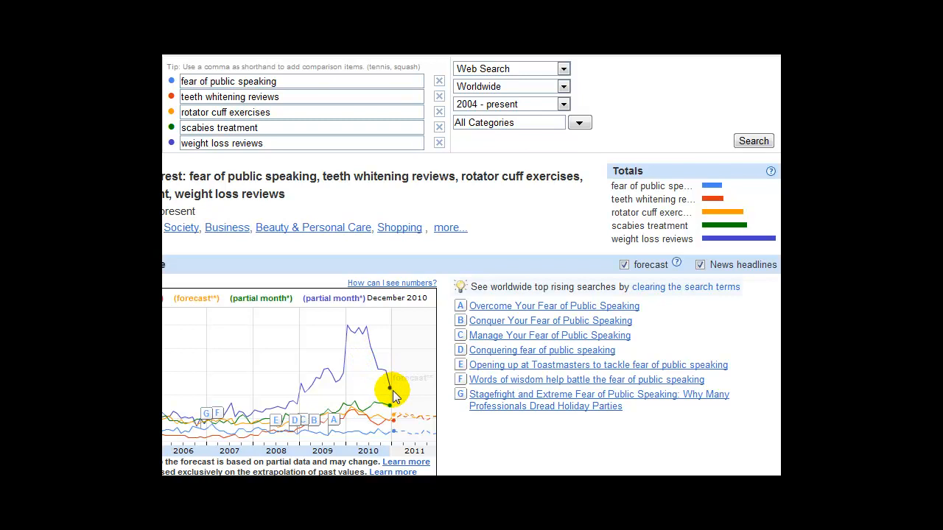
mouse_move(389, 381)
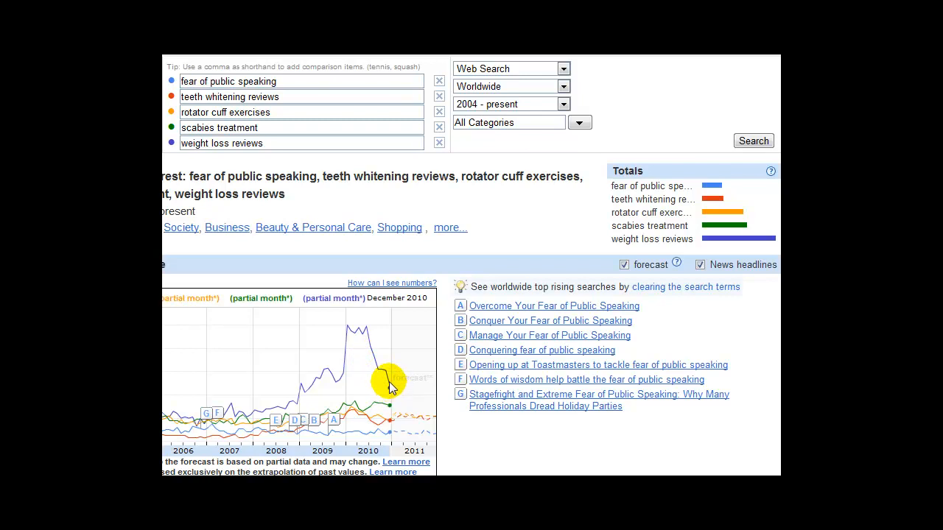
mouse_move(369, 332)
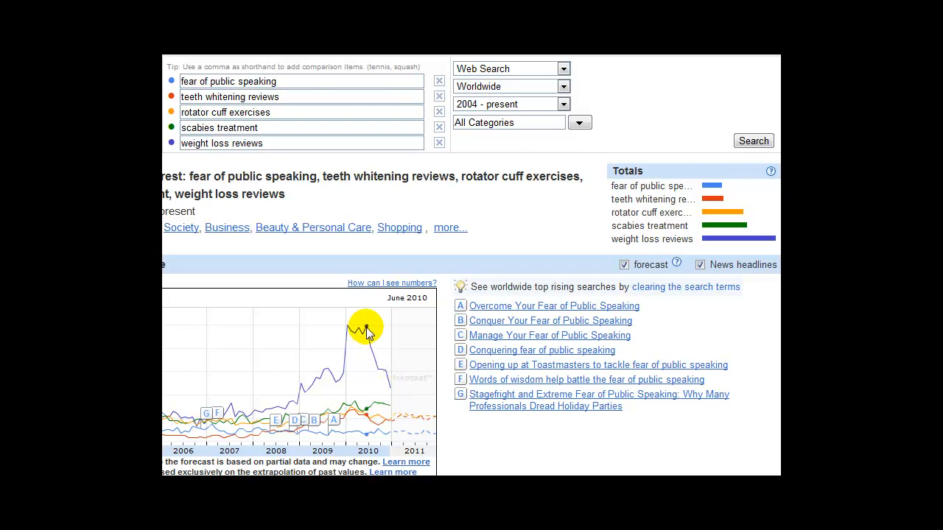
mouse_move(391, 387)
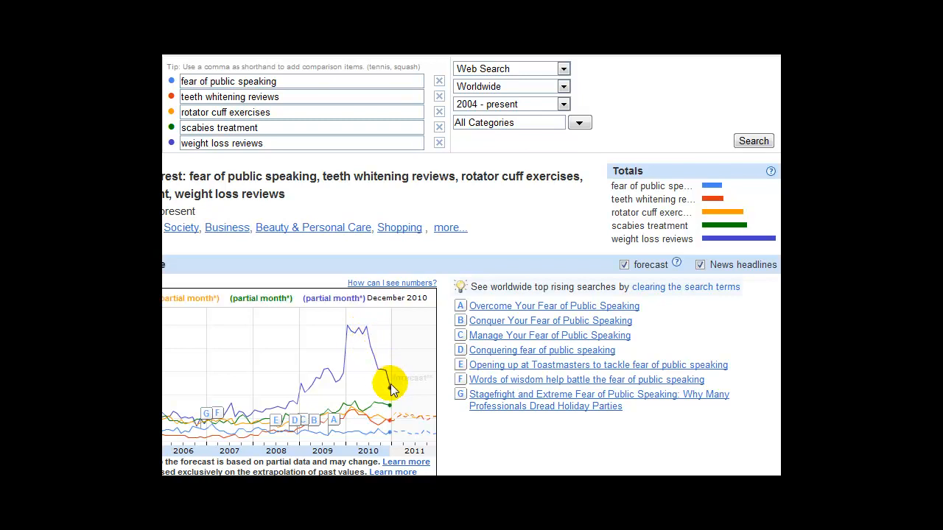
mouse_move(368, 331)
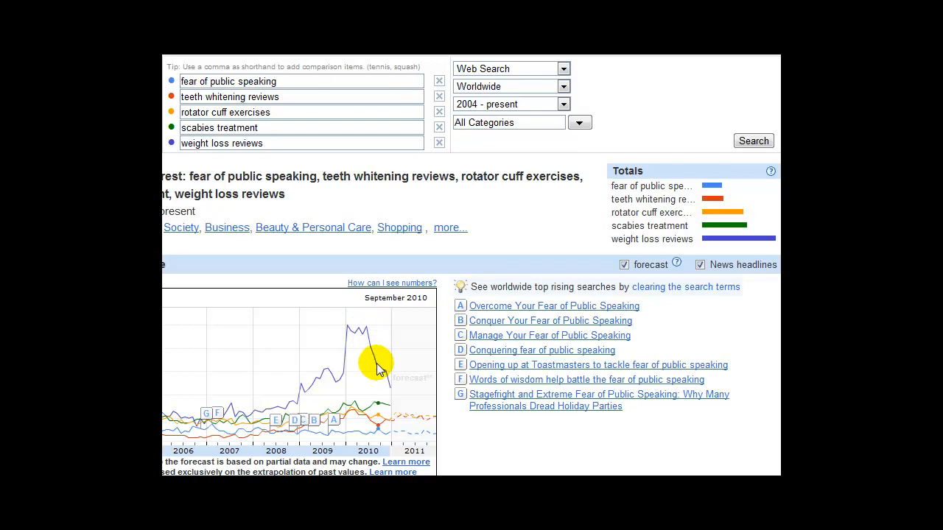
mouse_move(366, 329)
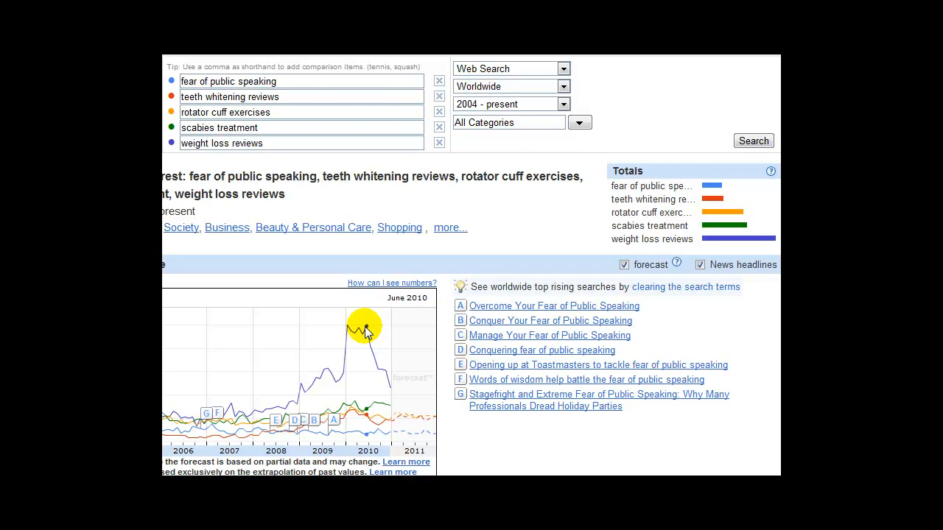
mouse_move(350, 329)
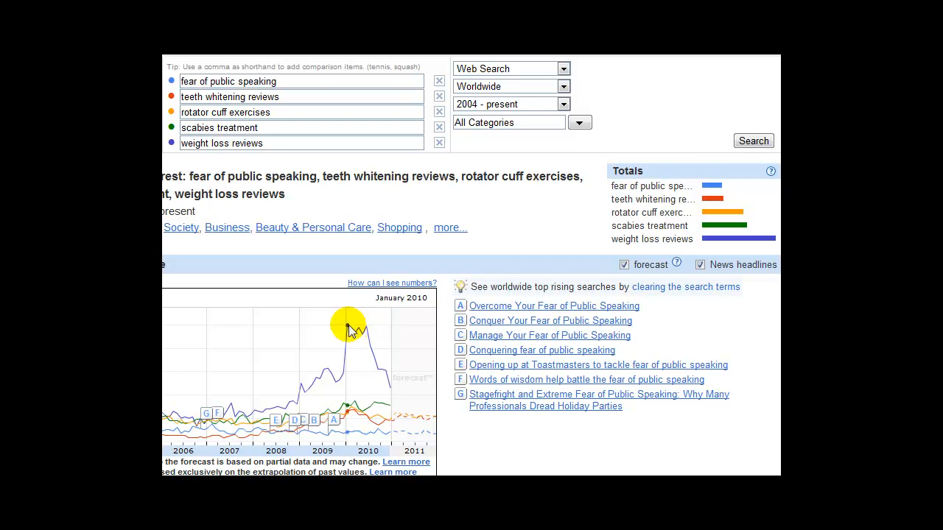
mouse_move(343, 376)
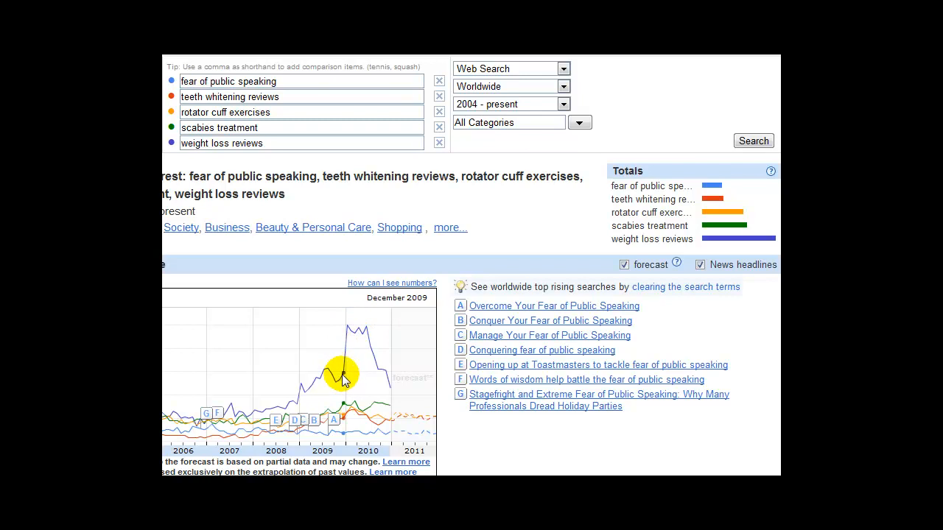
mouse_move(348, 333)
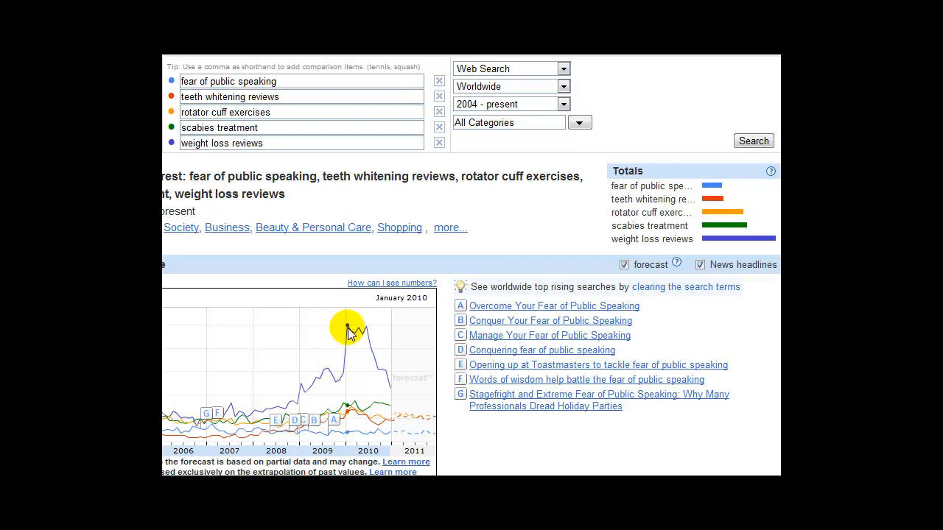
mouse_move(378, 370)
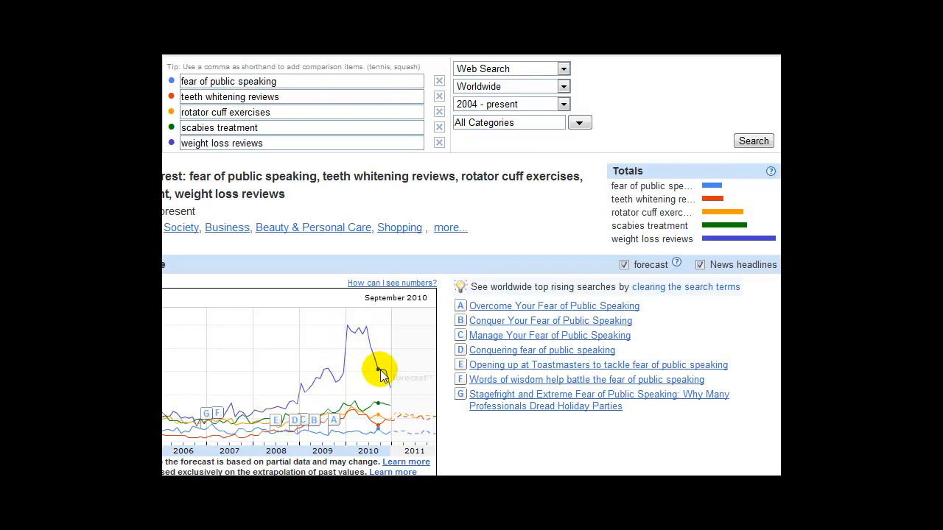
mouse_move(391, 391)
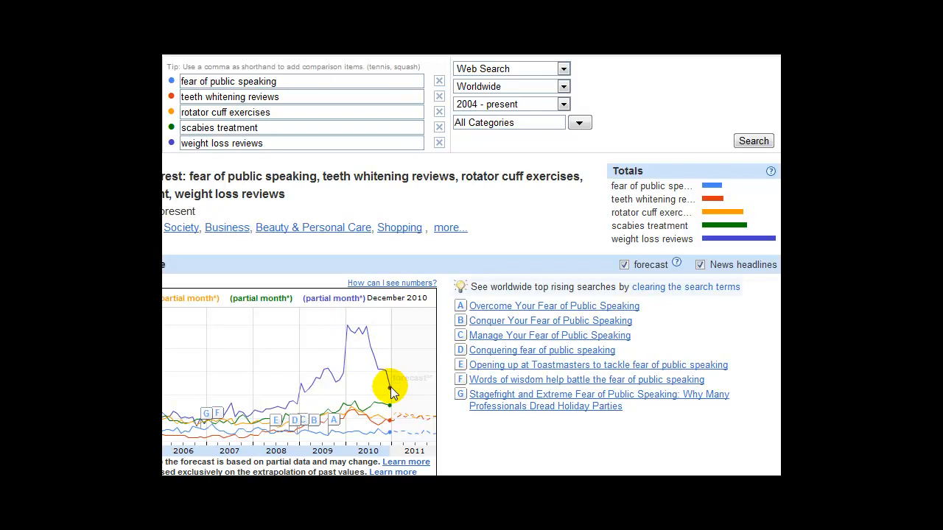
mouse_move(422, 383)
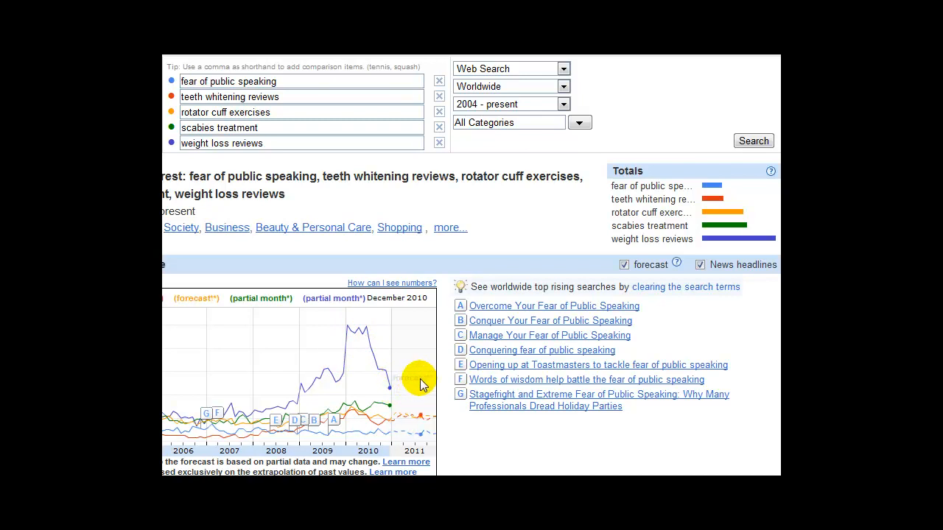